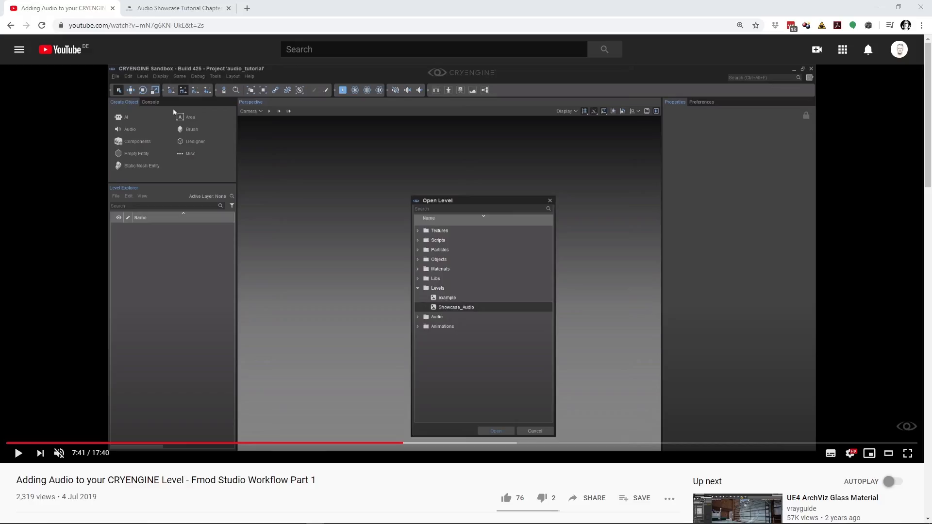
{"action": "mouse_move", "coordinate": [597, 364]}
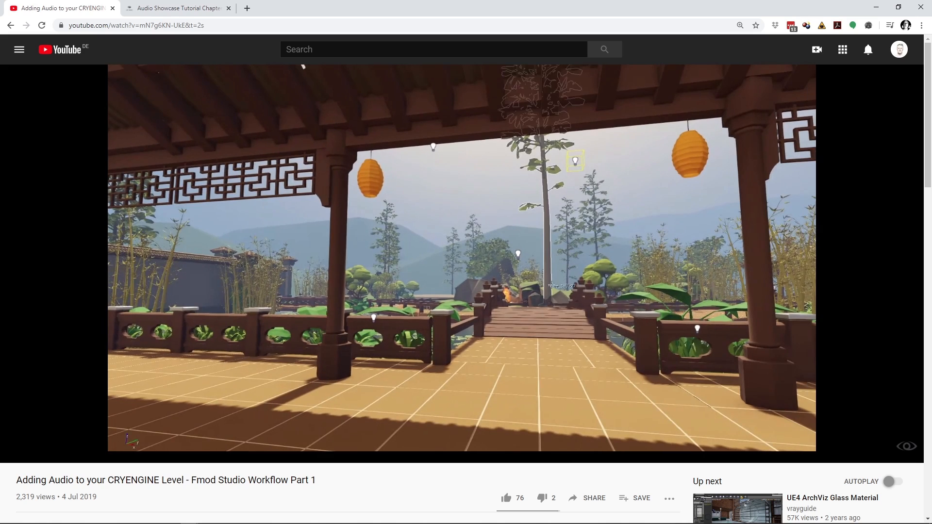
- Switch to the Audio Showcase Tutorial Chapter 1 documentation tab
{"action": "left_click", "coordinate": [175, 7]}
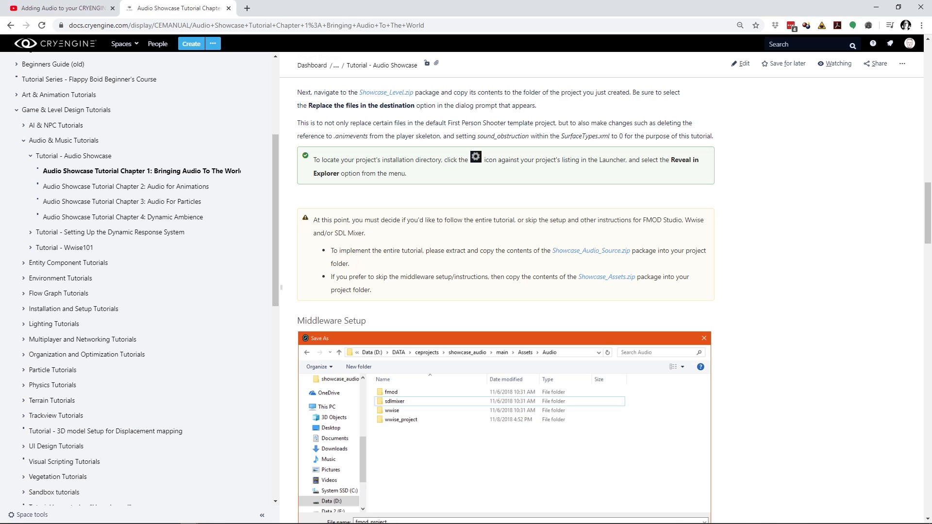
{"action": "mouse_move", "coordinate": [311, 187]}
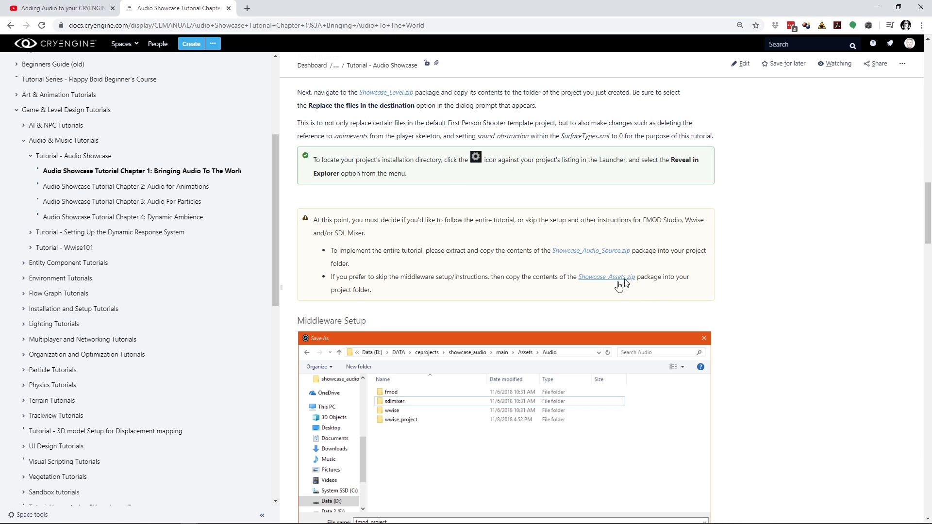
{"action": "mouse_move", "coordinate": [191, 154]}
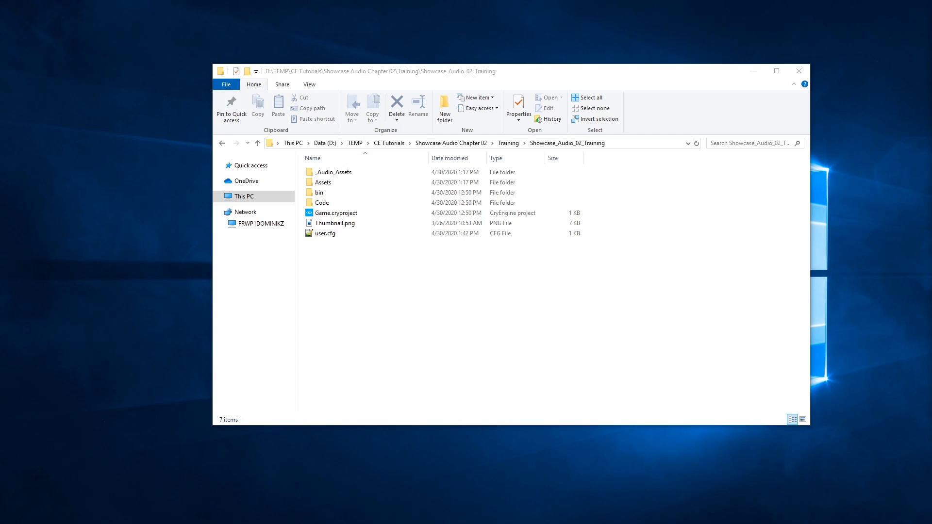
- Clear the read-only attribute on all project items via Properties, applying to subfolders and files
{"action": "left_click", "coordinate": [332, 172]}
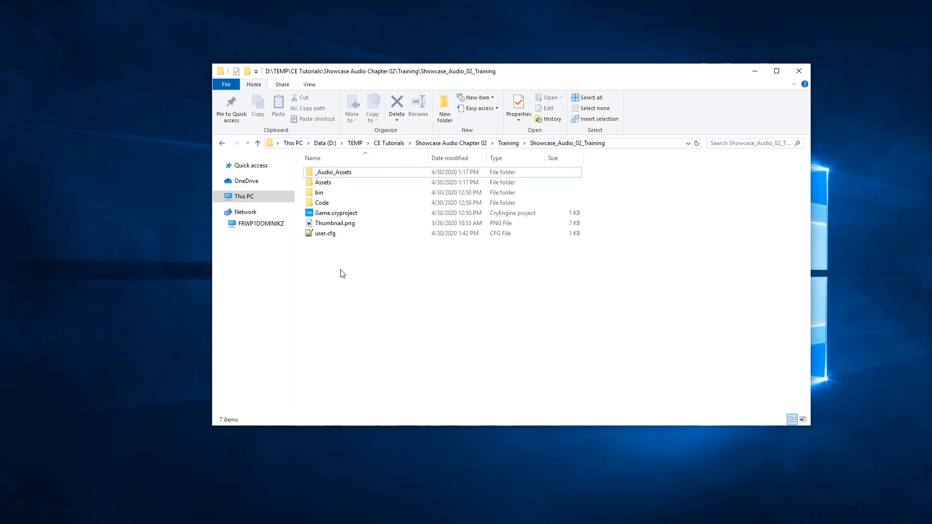
{"action": "mouse_move", "coordinate": [341, 282]}
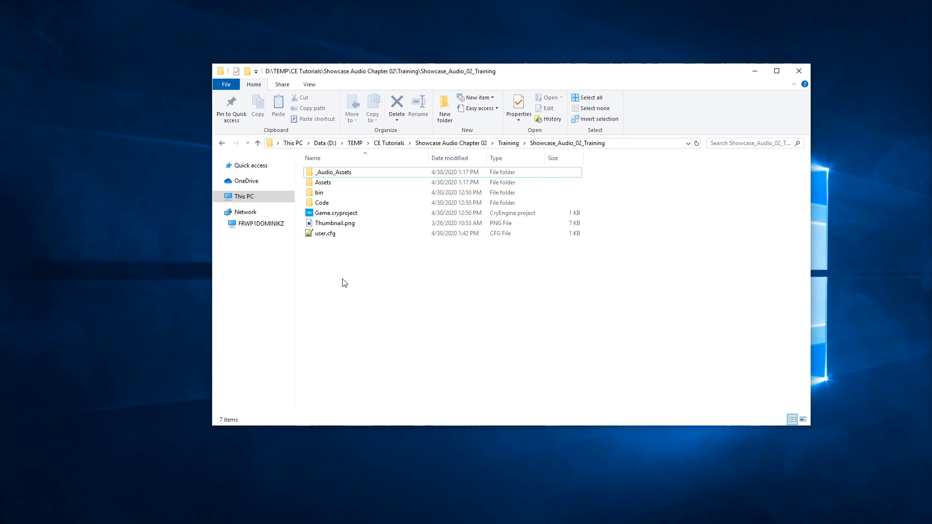
{"action": "mouse_move", "coordinate": [351, 284]}
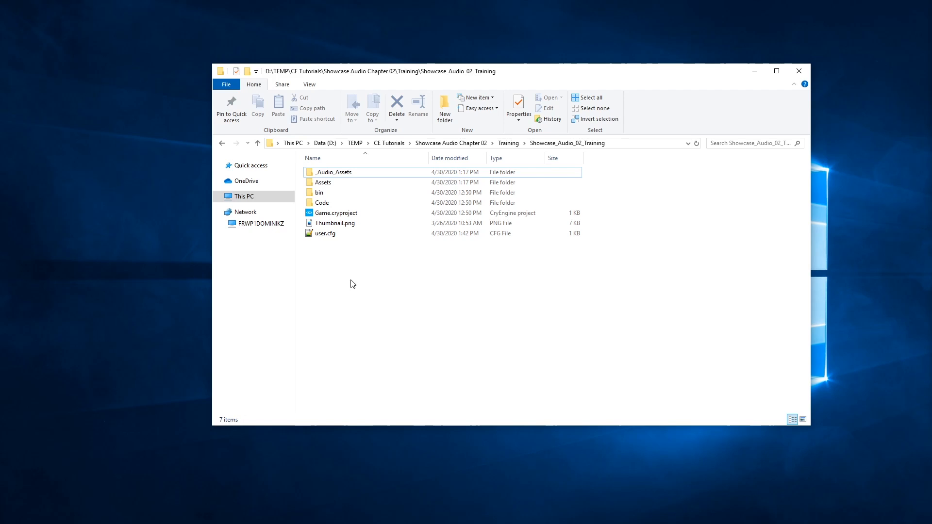
{"action": "mouse_move", "coordinate": [350, 260]}
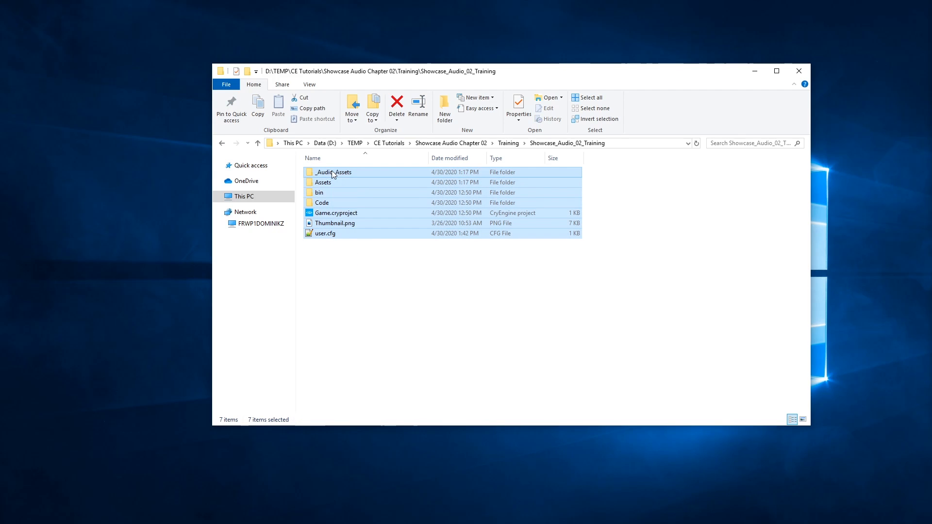
{"action": "right_click", "coordinate": [341, 237]}
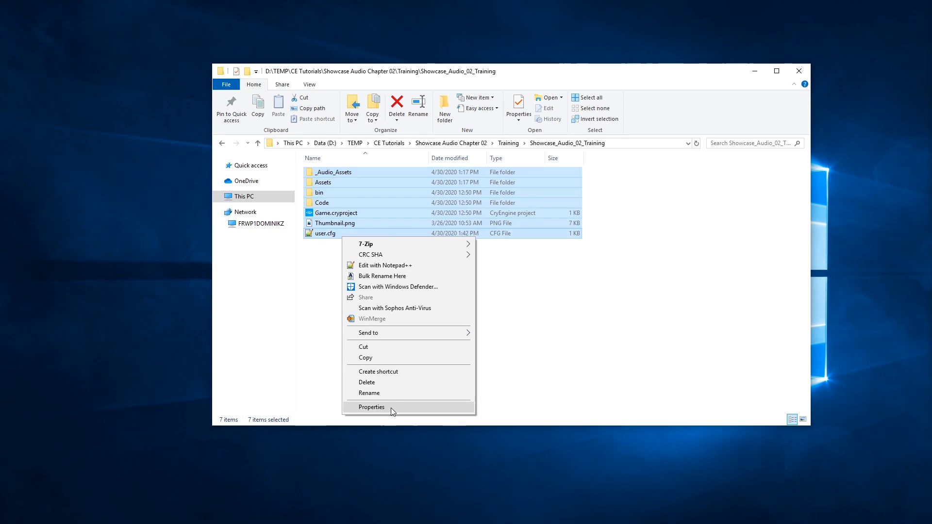
{"action": "left_click", "coordinate": [372, 406]}
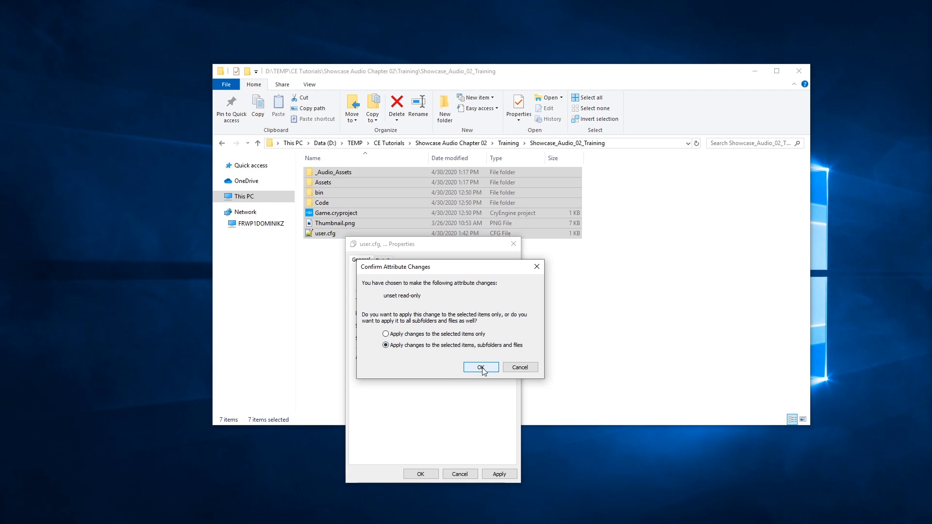
{"action": "left_click", "coordinate": [480, 367]}
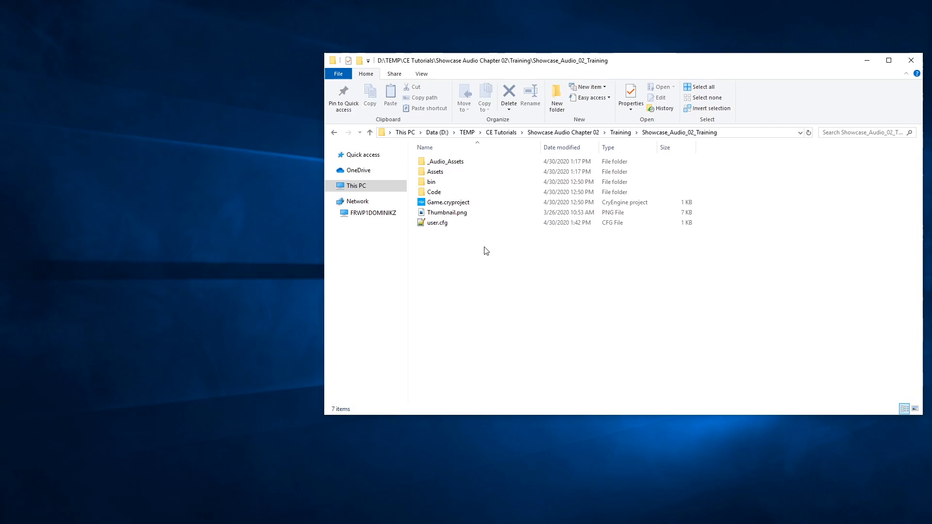
- Navigate into _Audio_Assets\FMod Studio\Chapter_02
{"action": "left_click", "coordinate": [444, 161]}
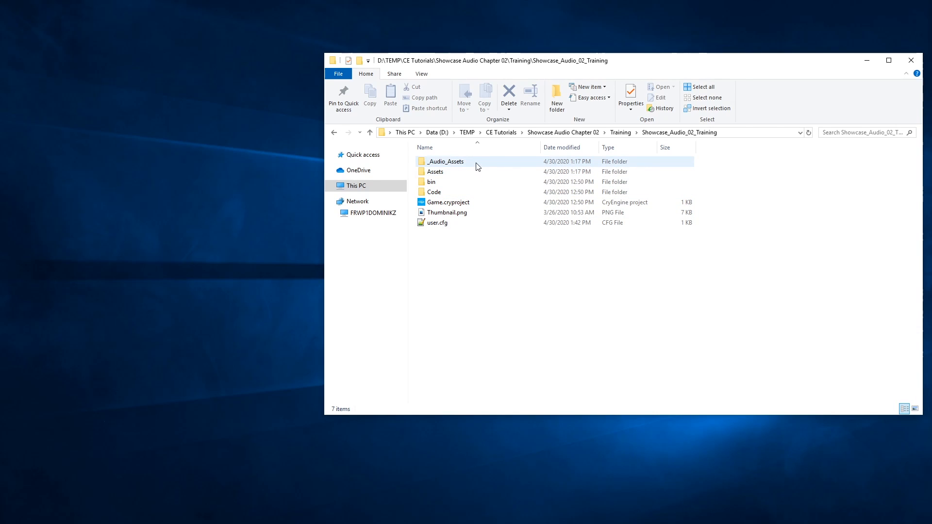
{"action": "mouse_move", "coordinate": [444, 162]}
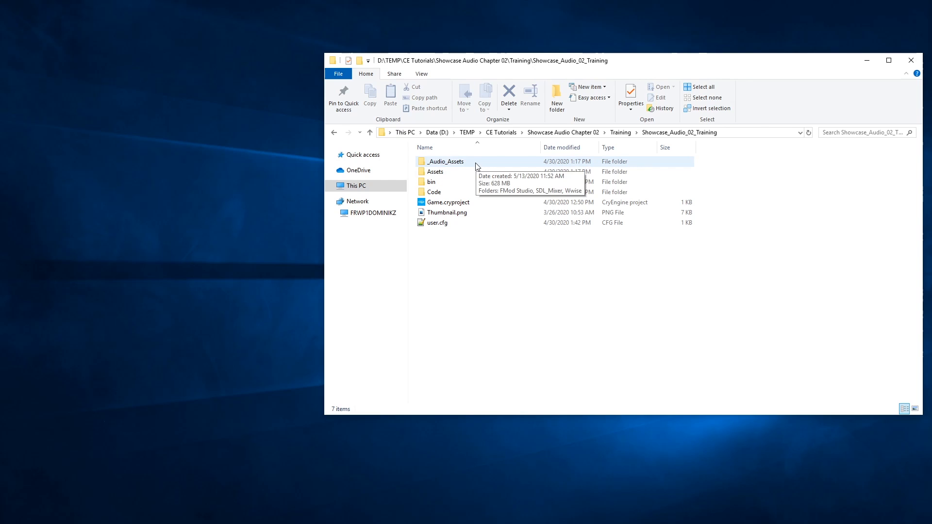
{"action": "double_click", "coordinate": [446, 162]}
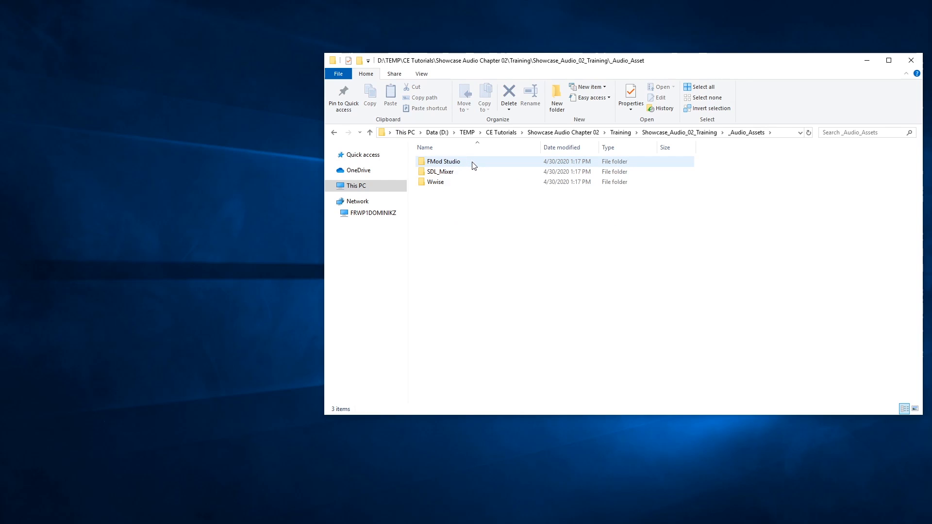
{"action": "double_click", "coordinate": [443, 161]}
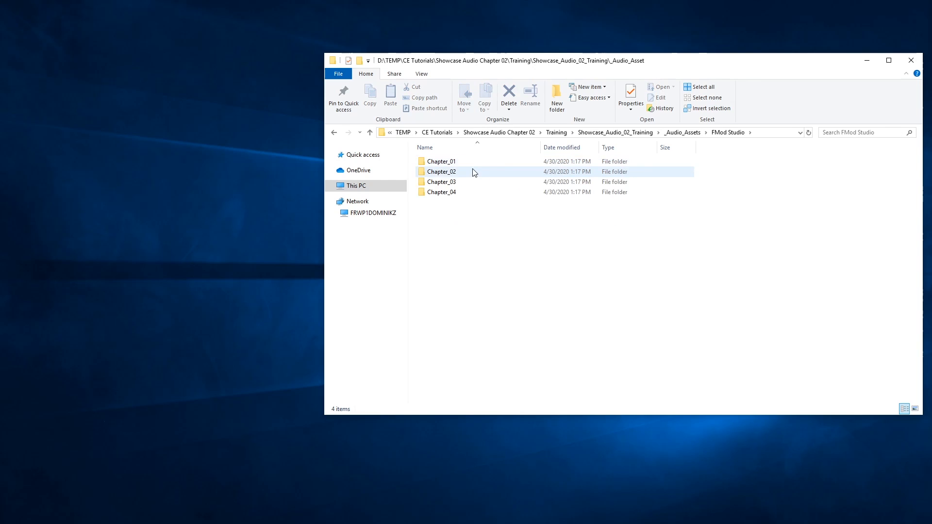
{"action": "double_click", "coordinate": [441, 171]}
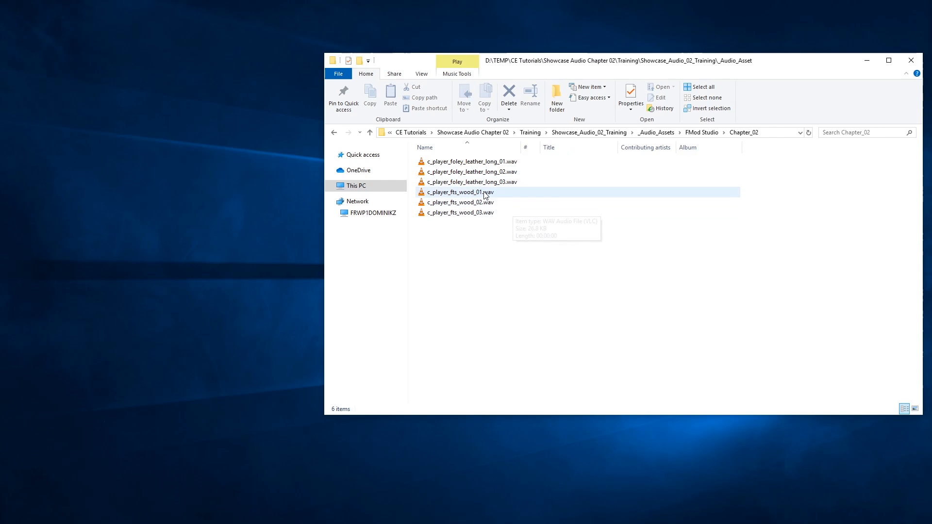
{"action": "mouse_move", "coordinate": [496, 198]}
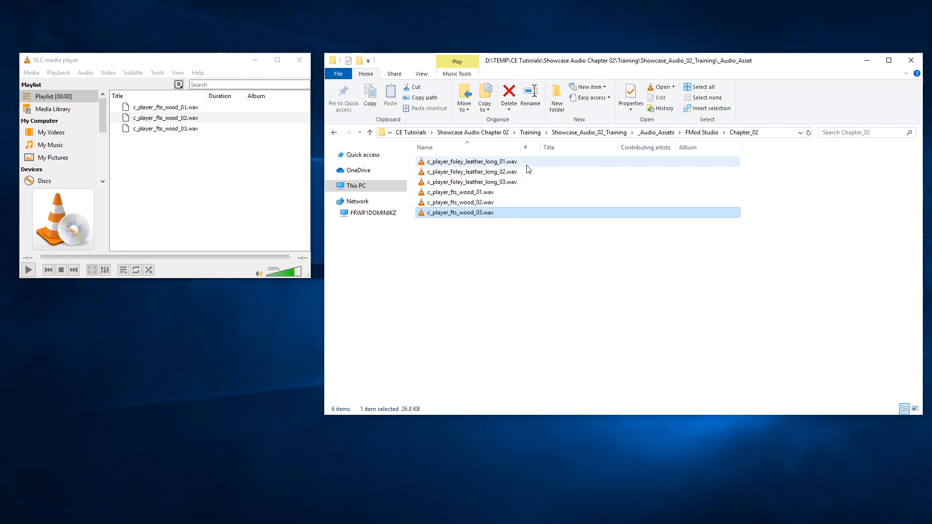
- Preview the wood footstep and leather foley WAV clips in VLC
{"action": "double_click", "coordinate": [470, 161]}
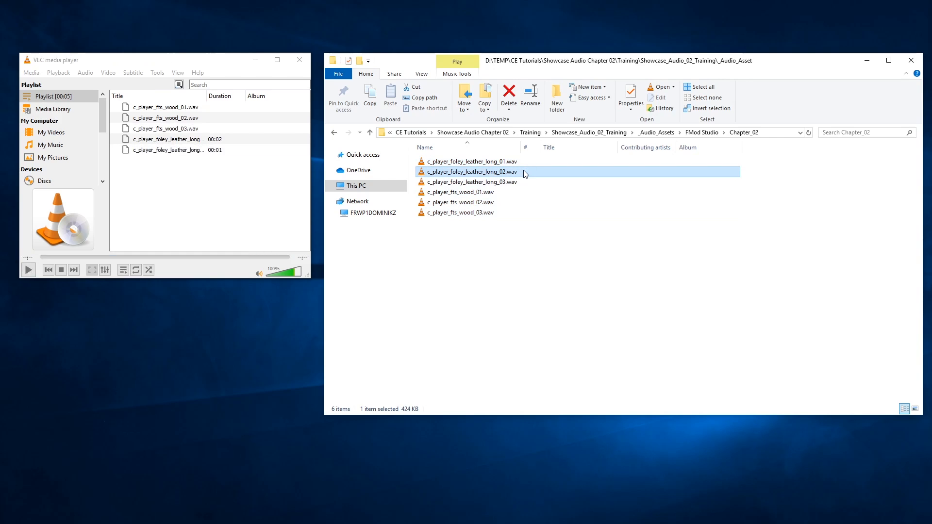
{"action": "double_click", "coordinate": [468, 181]}
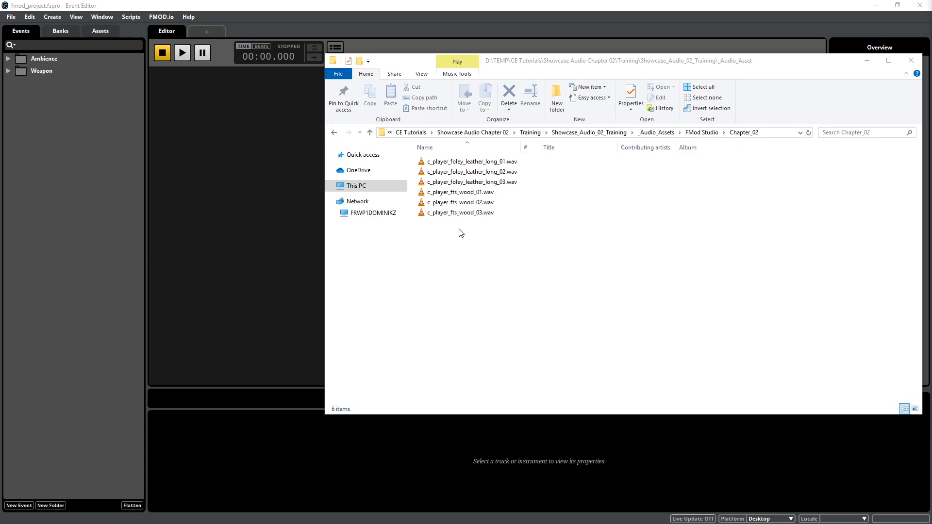
- Bring FMOD Studio forward and show the Audio Bin from the Window menu
{"action": "left_click", "coordinate": [909, 60]}
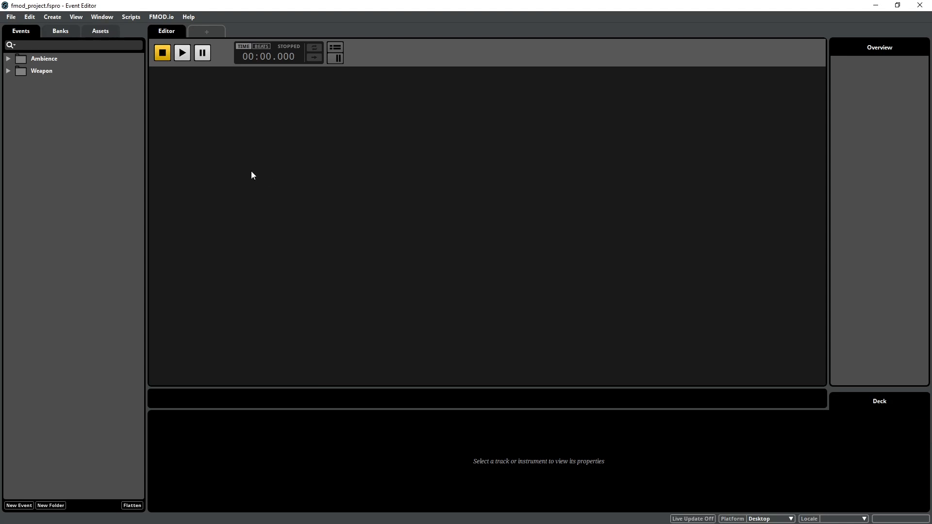
{"action": "mouse_move", "coordinate": [191, 120]}
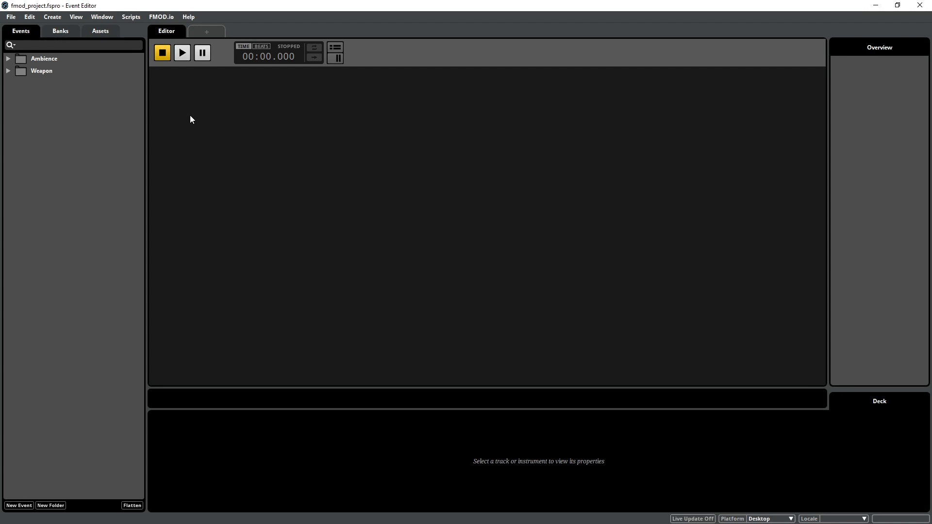
{"action": "left_click", "coordinate": [101, 16]}
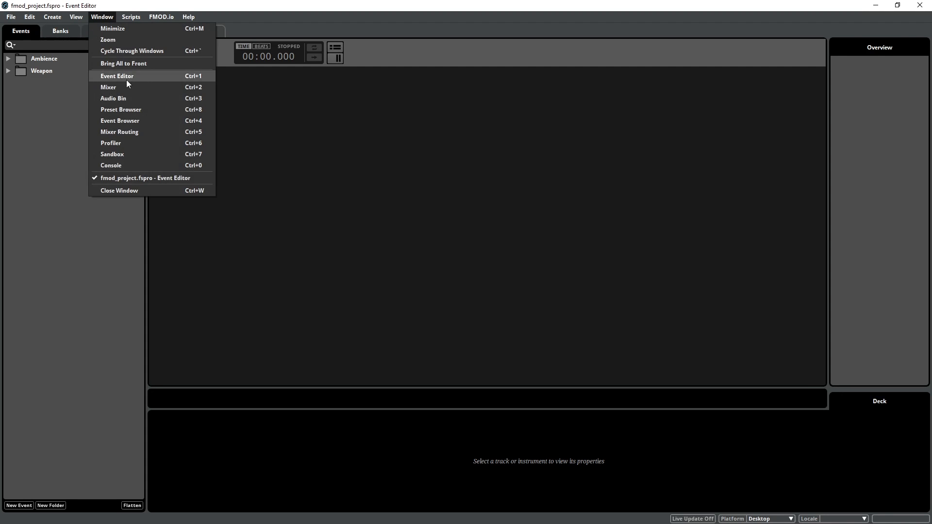
{"action": "left_click", "coordinate": [113, 98]}
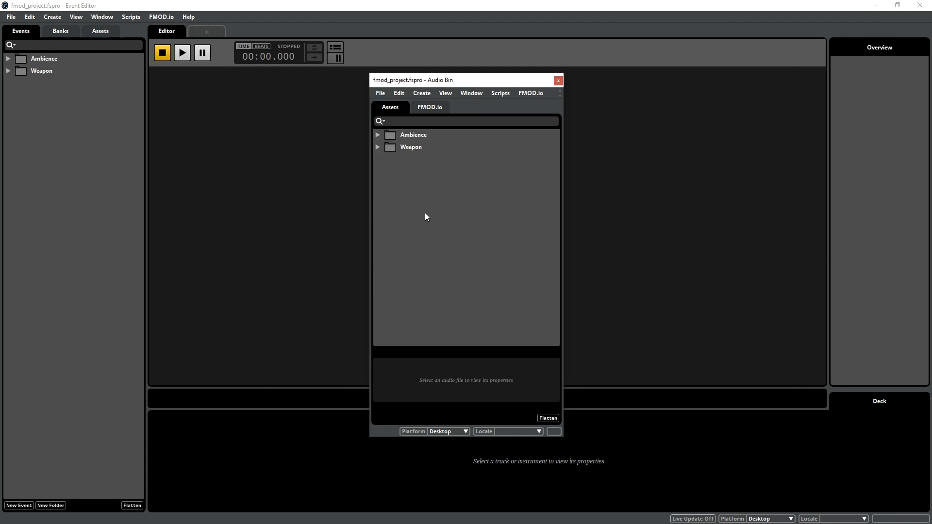
{"action": "mouse_move", "coordinate": [433, 219]}
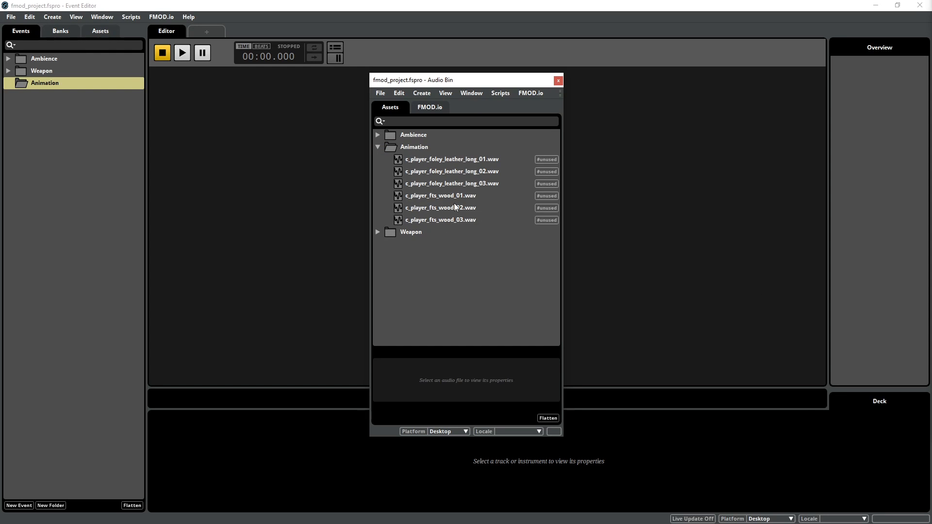
{"action": "mouse_move", "coordinate": [499, 167]}
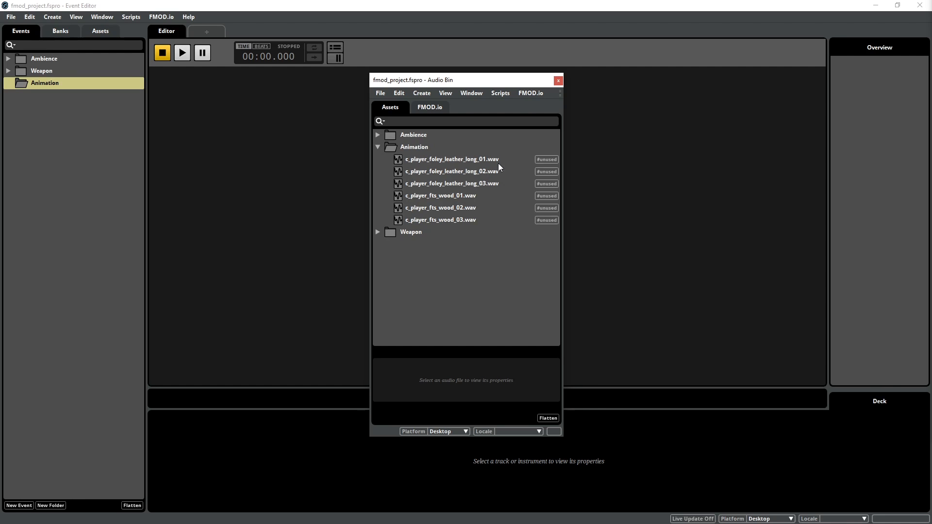
{"action": "mouse_move", "coordinate": [510, 226]}
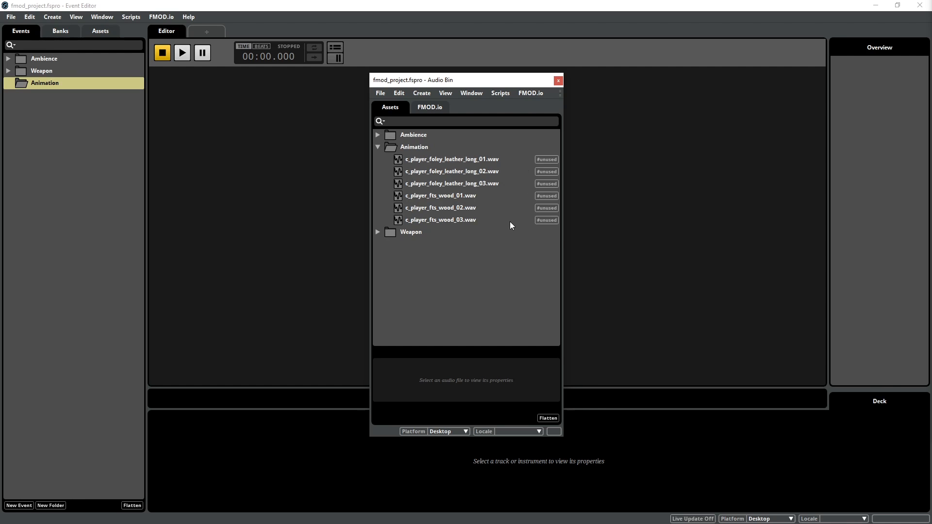
{"action": "mouse_move", "coordinate": [440, 220]}
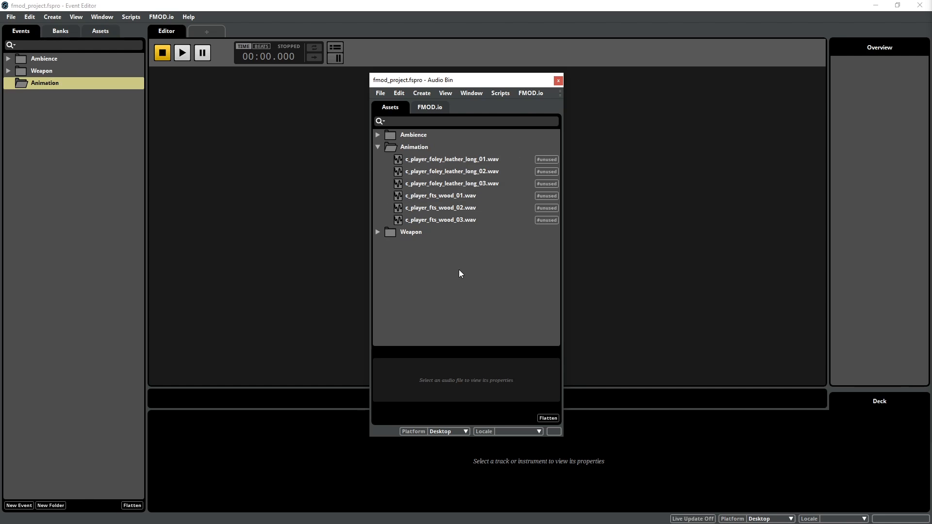
{"action": "mouse_move", "coordinate": [473, 265]}
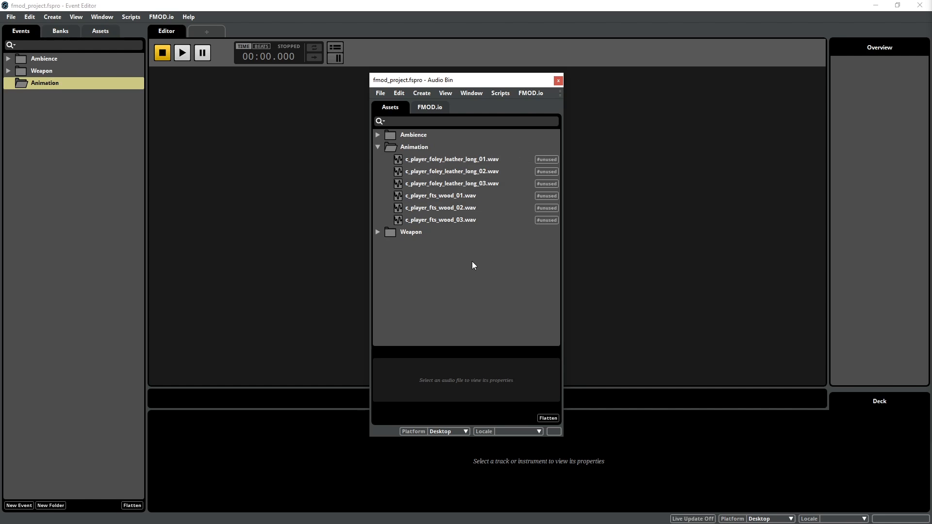
{"action": "mouse_move", "coordinate": [471, 269]}
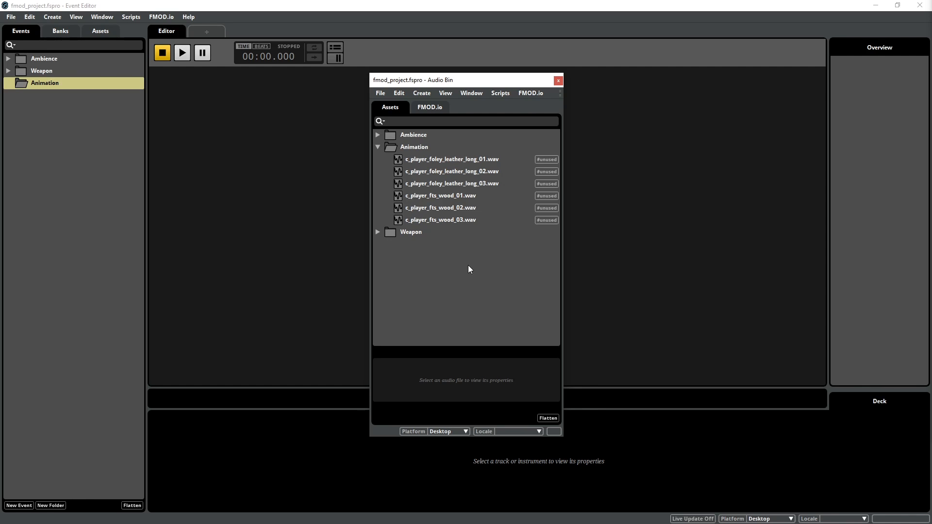
{"action": "mouse_move", "coordinate": [473, 261]}
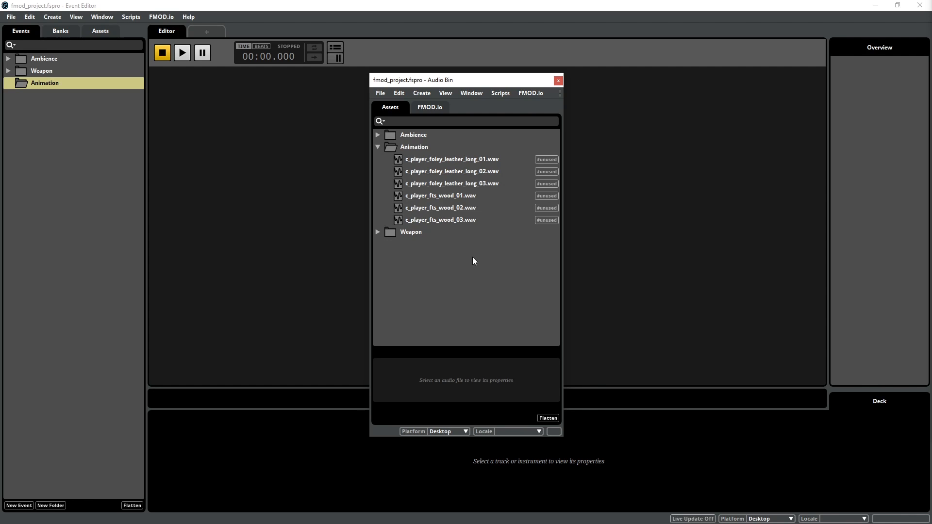
- Create a 3D event with one multi instrument from the three wood footstep files
{"action": "left_click", "coordinate": [440, 219]}
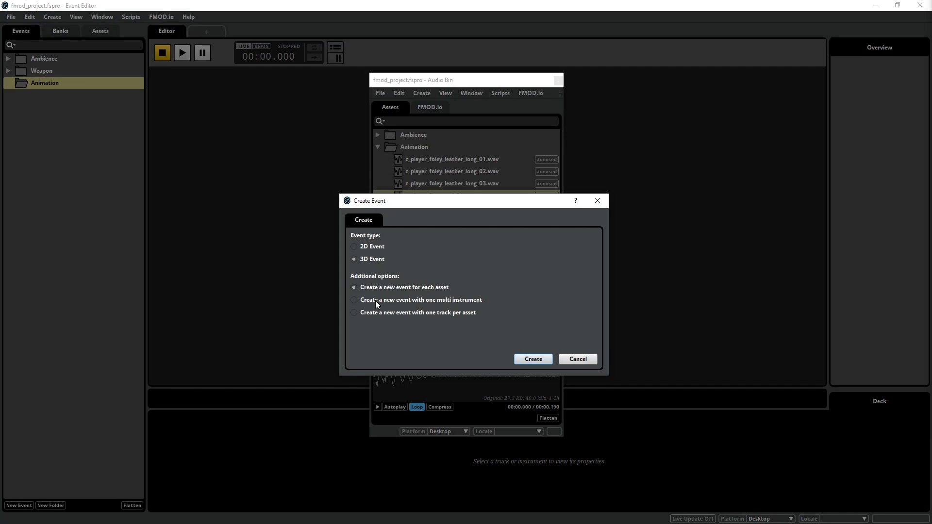
{"action": "left_click", "coordinate": [354, 300]}
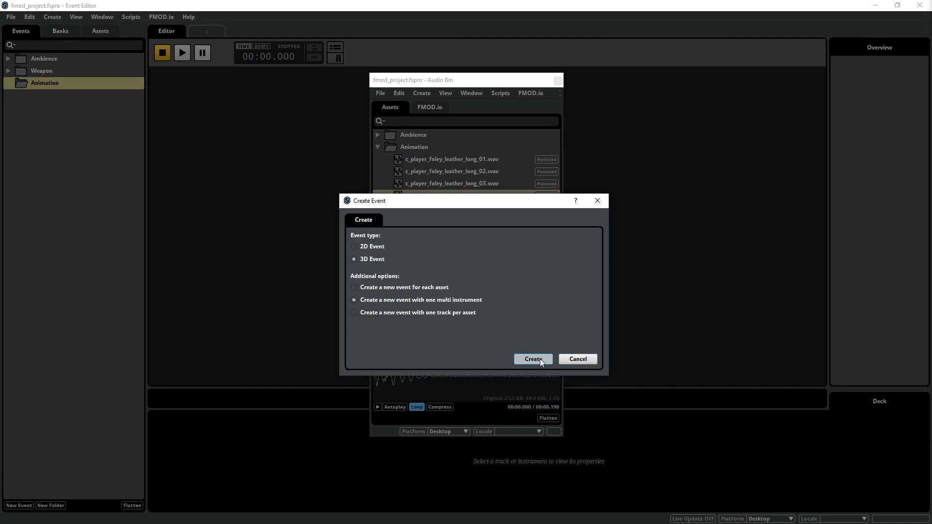
{"action": "left_click", "coordinate": [532, 359]}
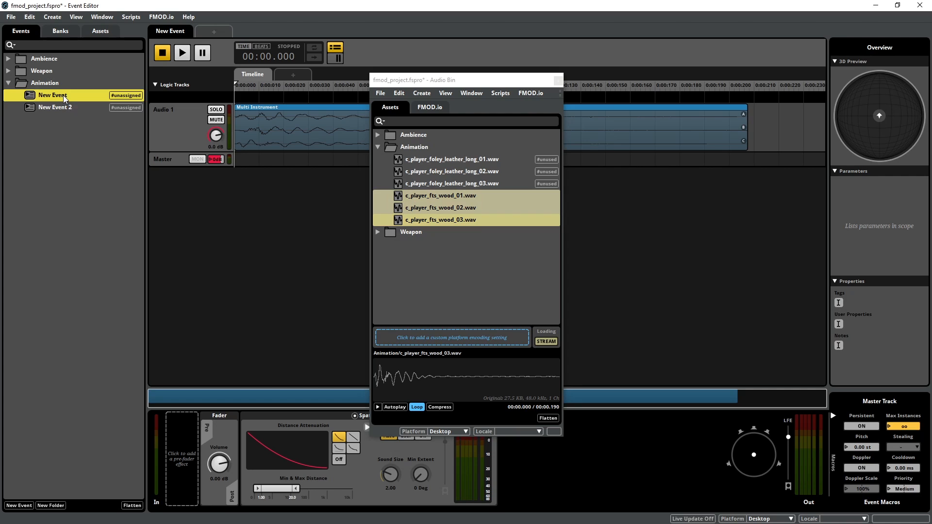
- Rename the new events to Play_c_player_fts_wood_L and Play_c_player_fts_wood_R
{"action": "double_click", "coordinate": [52, 95]}
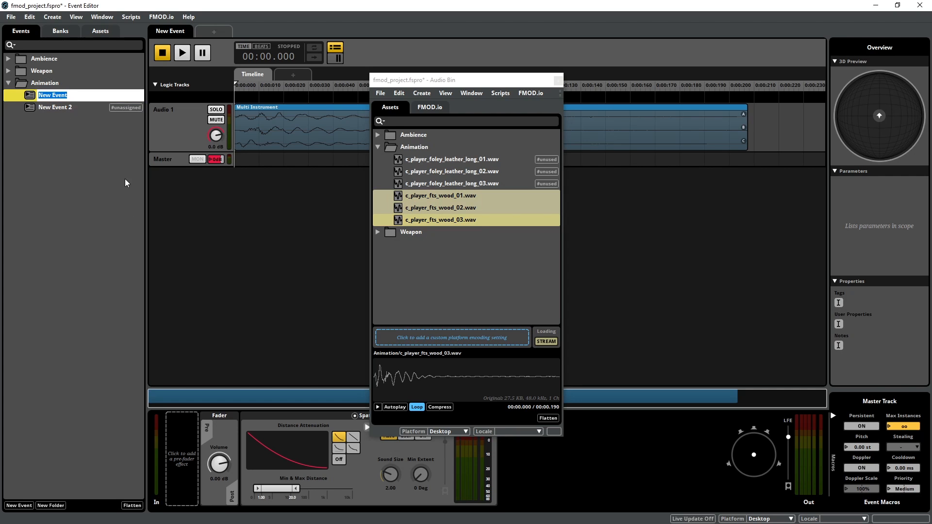
{"action": "type", "text": "Play_c"}
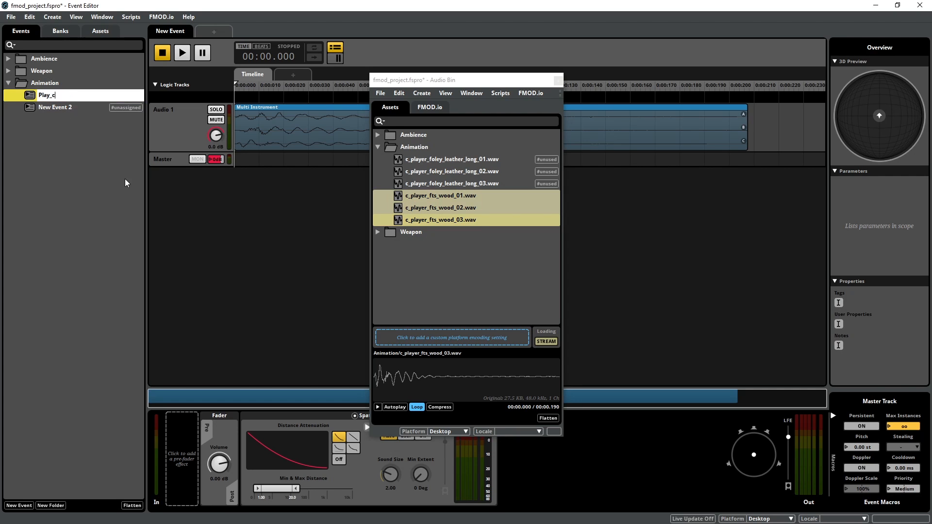
{"action": "type", "text": "-P"}
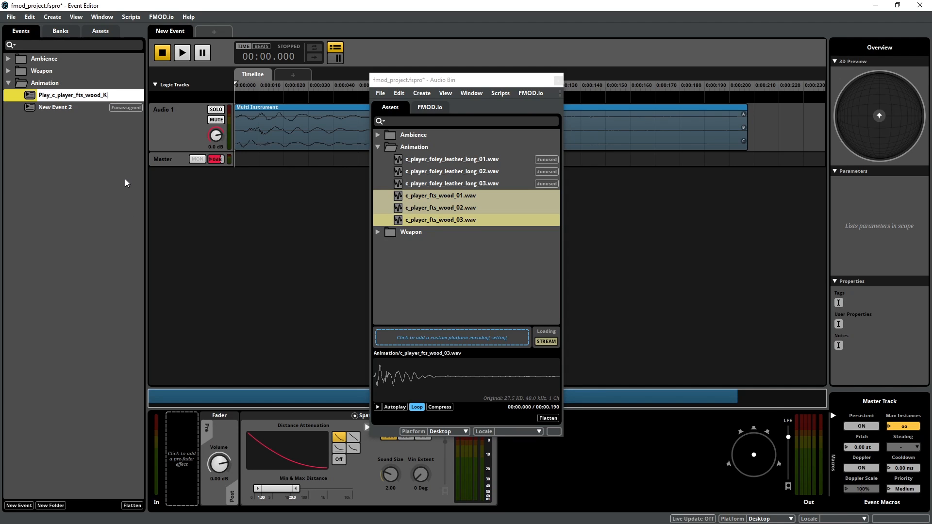
{"action": "left_click", "coordinate": [54, 107]}
{"action": "type", "text": "Play_c_player_fts_wood_R"}
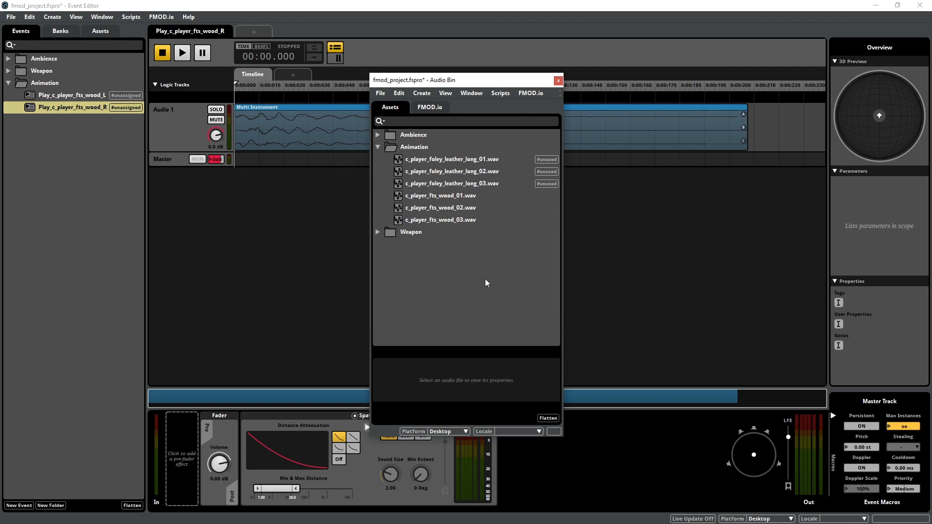
{"action": "mouse_move", "coordinate": [519, 272]}
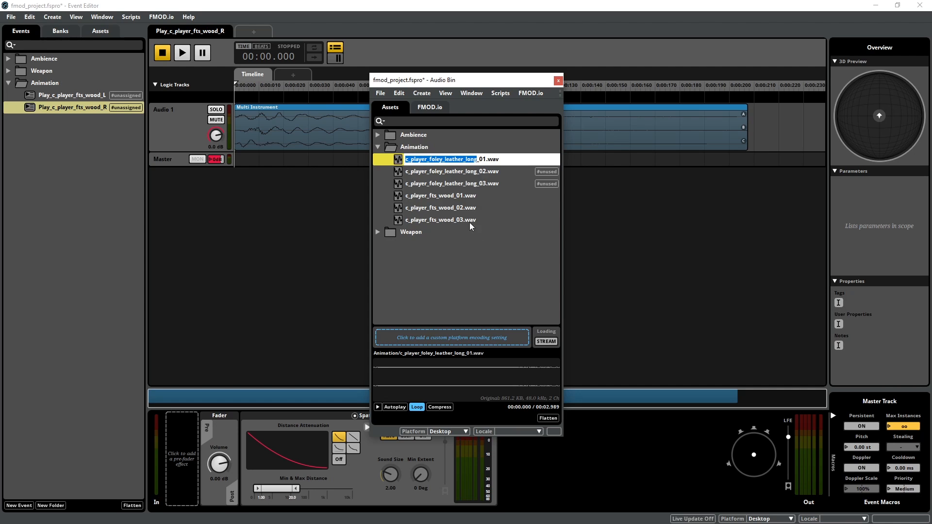
- Create a 2D multi-instrument event from the leather foley files named Play_c_player_foley_leather_long
{"action": "left_click", "coordinate": [451, 183]}
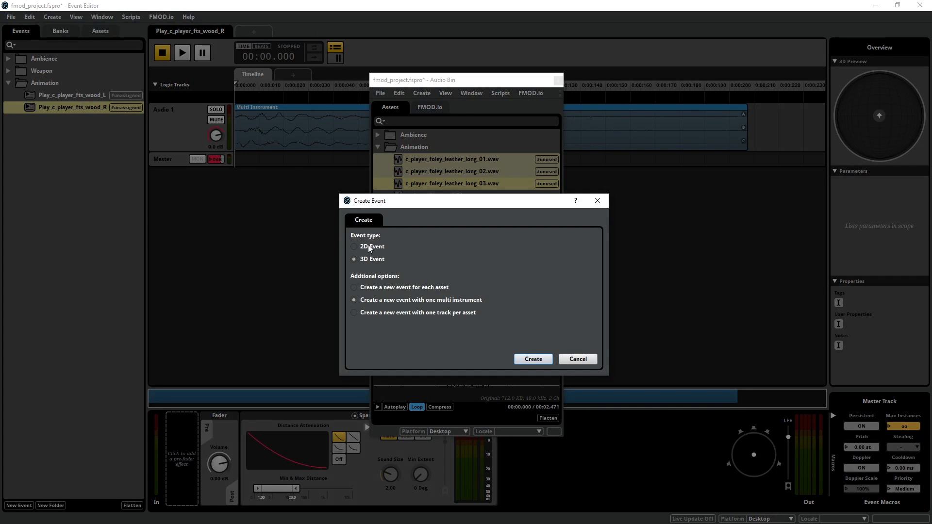
{"action": "left_click", "coordinate": [532, 359]}
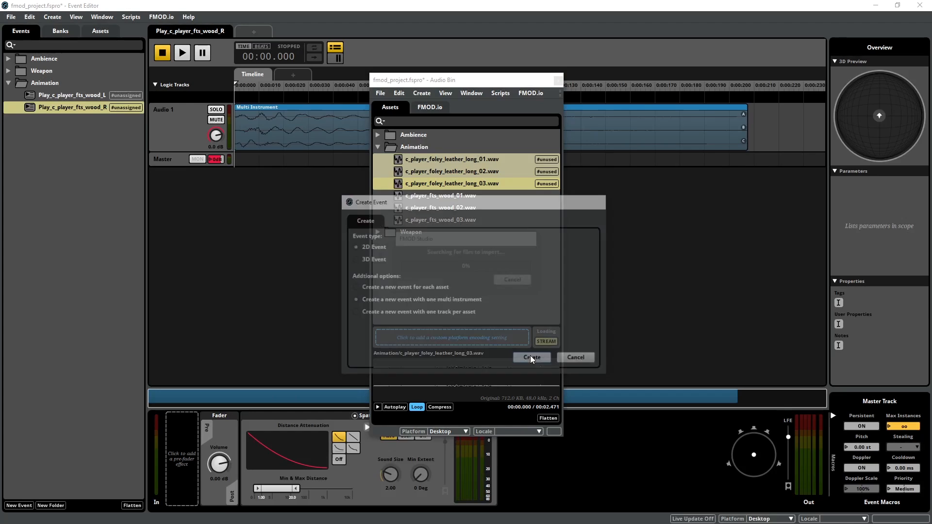
{"action": "left_click", "coordinate": [529, 357]}
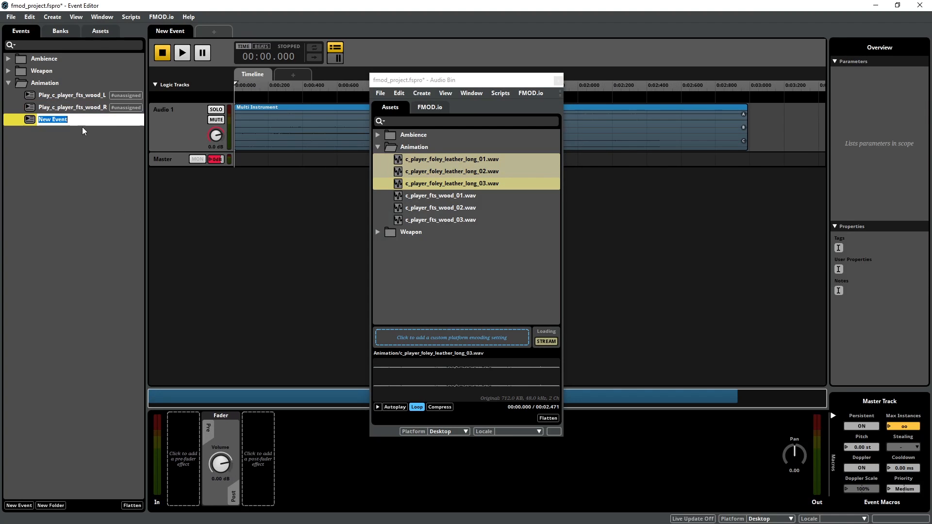
{"action": "type", "text": "c_player_foley_leather_long"}
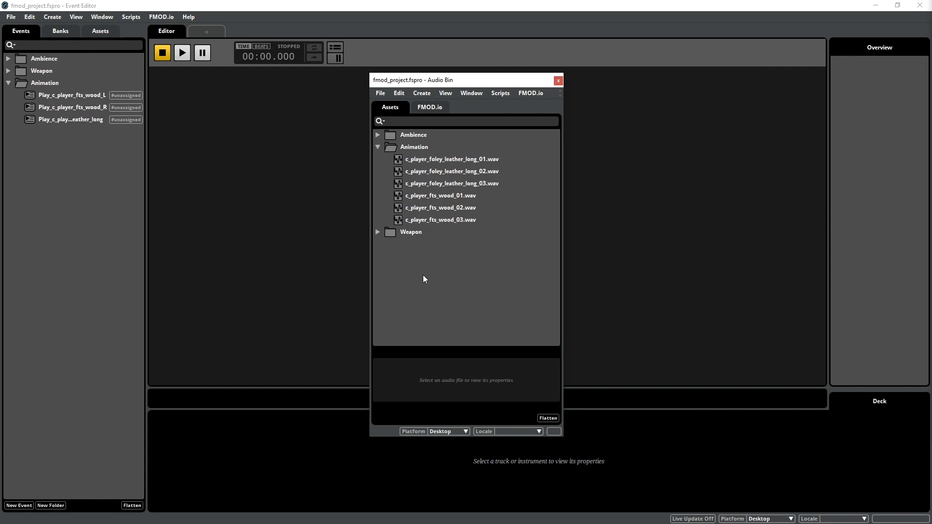
{"action": "mouse_move", "coordinate": [399, 279]}
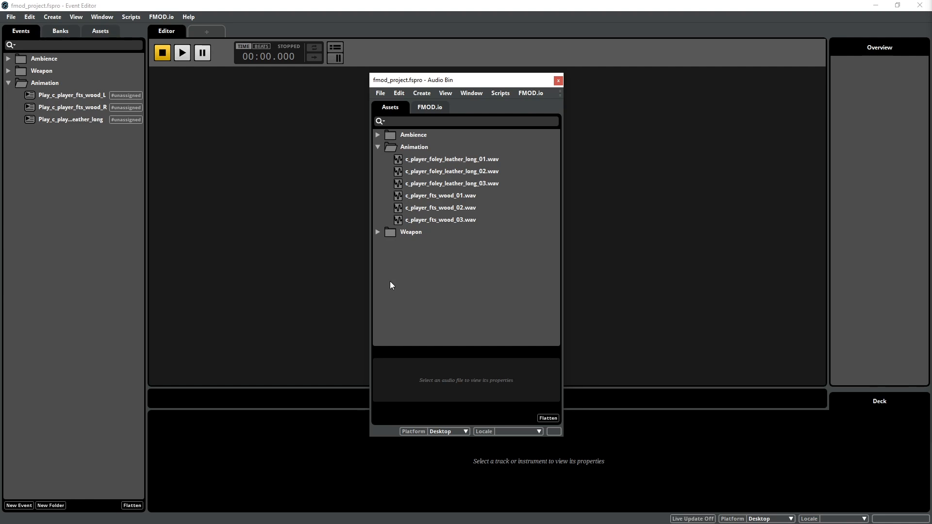
{"action": "mouse_move", "coordinate": [136, 175]}
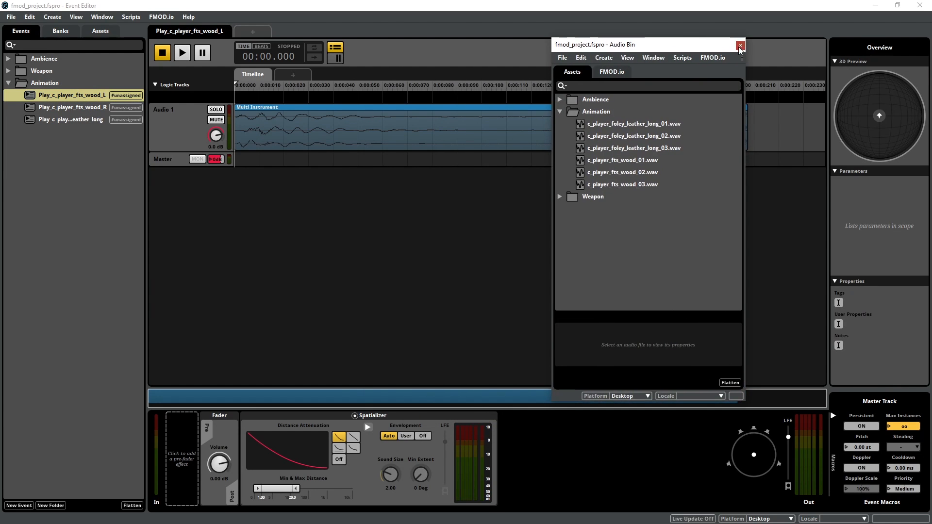
- Close the audio bin, inspect the leather event, then show Play_c_player_fts_wood_L
{"action": "left_click", "coordinate": [740, 45]}
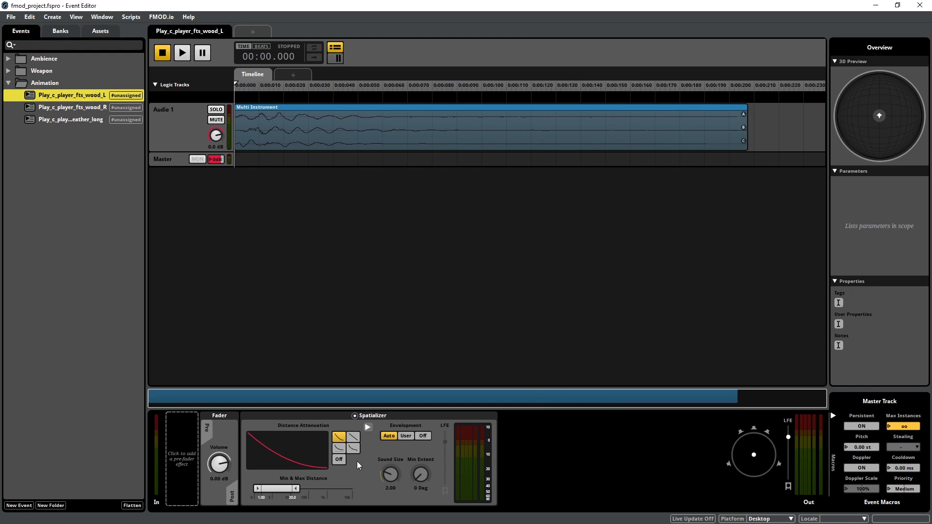
{"action": "mouse_move", "coordinate": [448, 509]}
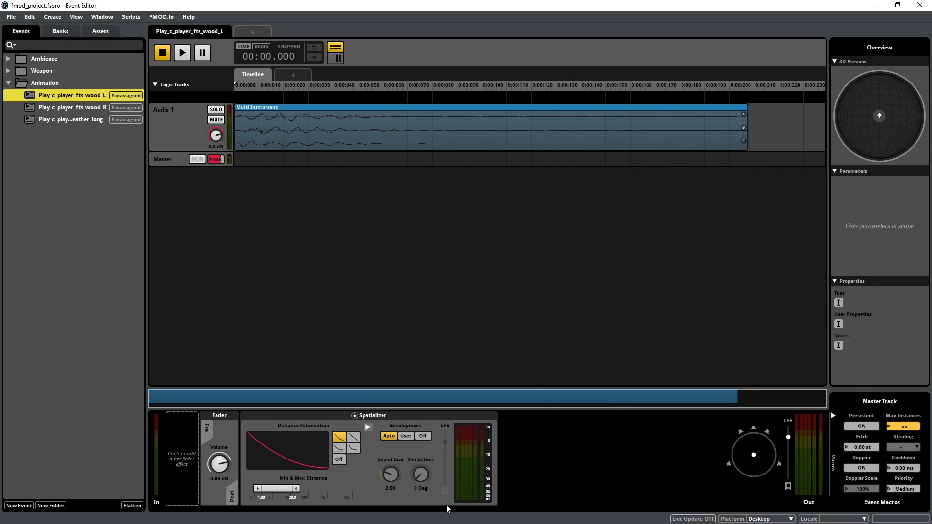
{"action": "mouse_move", "coordinate": [355, 478]}
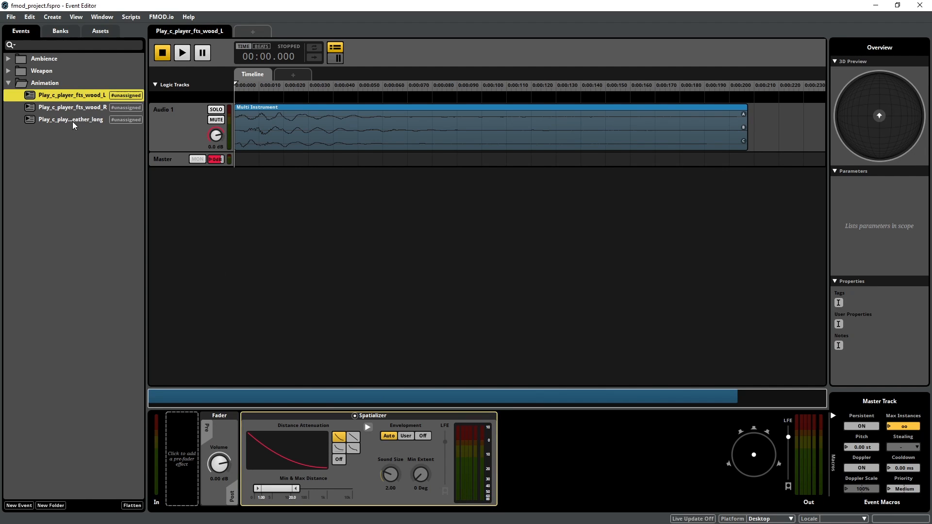
{"action": "left_click", "coordinate": [70, 119]}
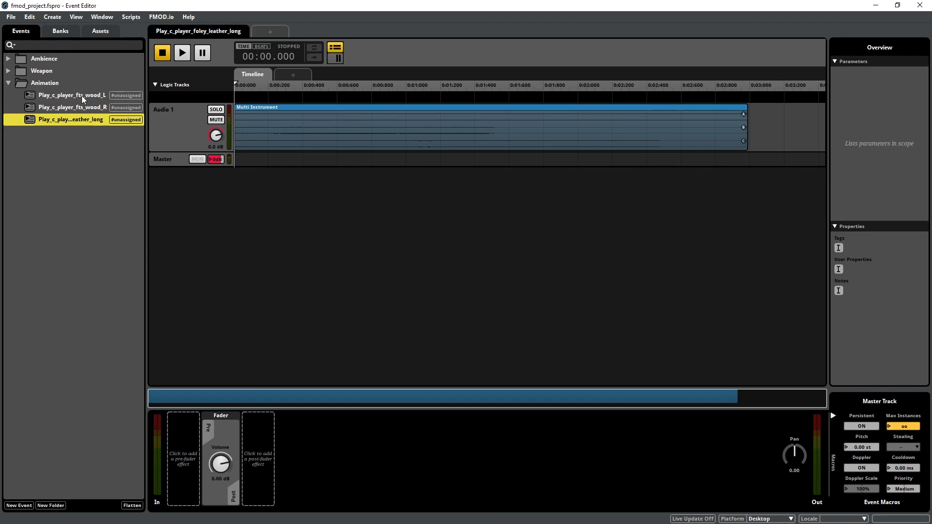
{"action": "left_click", "coordinate": [70, 95]}
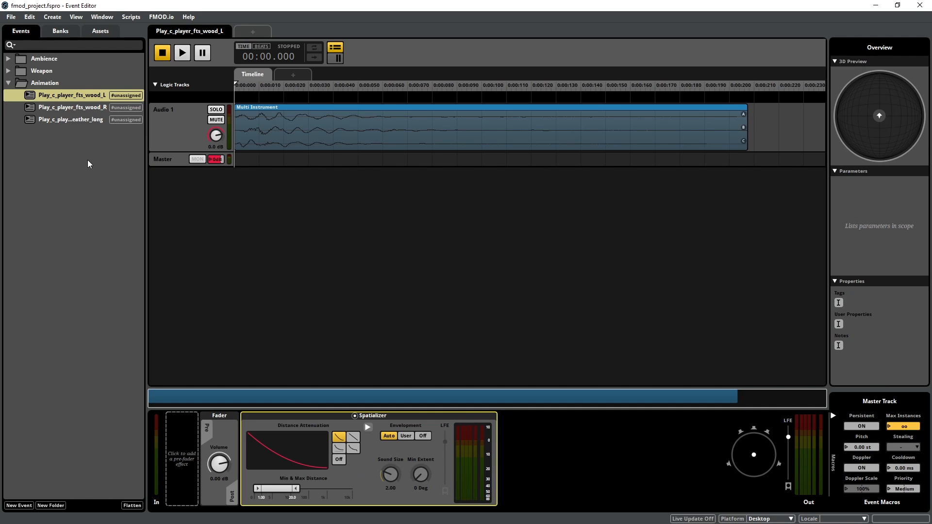
{"action": "mouse_move", "coordinate": [371, 442]}
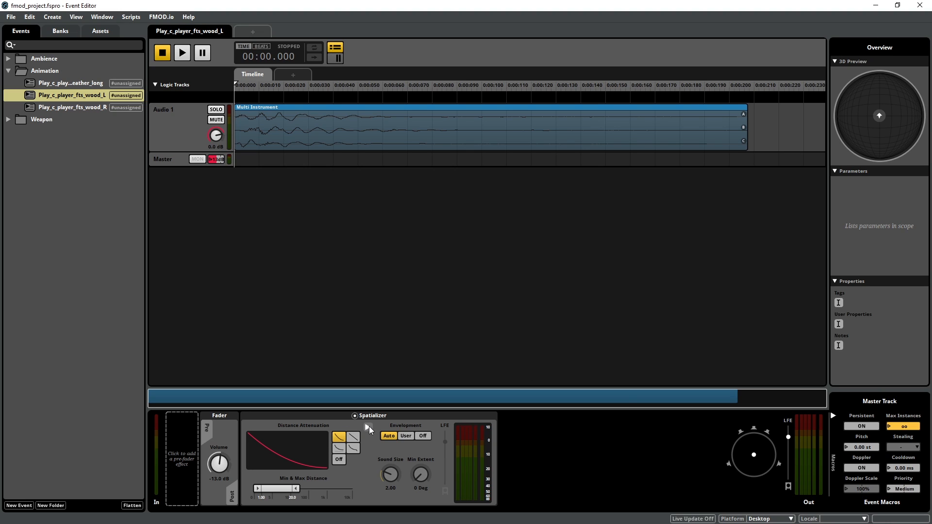
{"action": "mouse_move", "coordinate": [382, 427]}
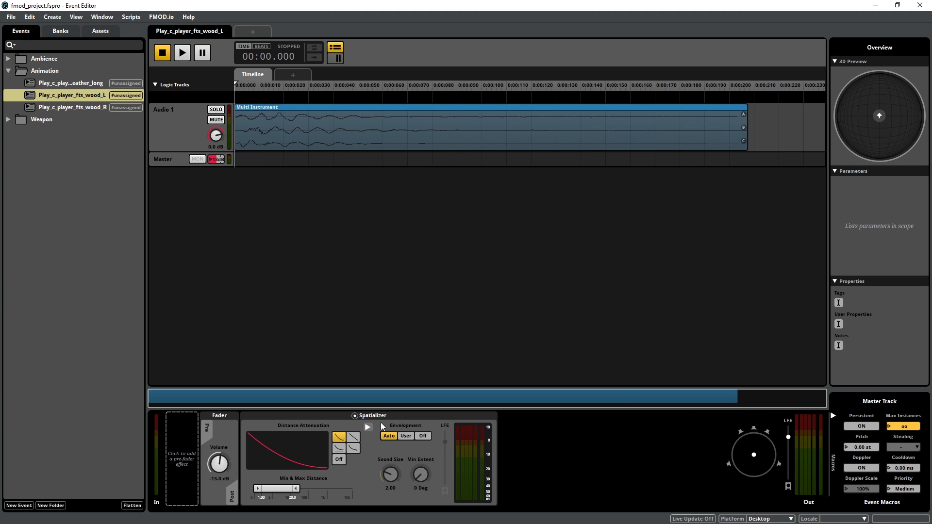
- Pan the right footstep's spatializer override to the right, audition it, then return to wood_L
{"action": "left_click", "coordinate": [366, 427]}
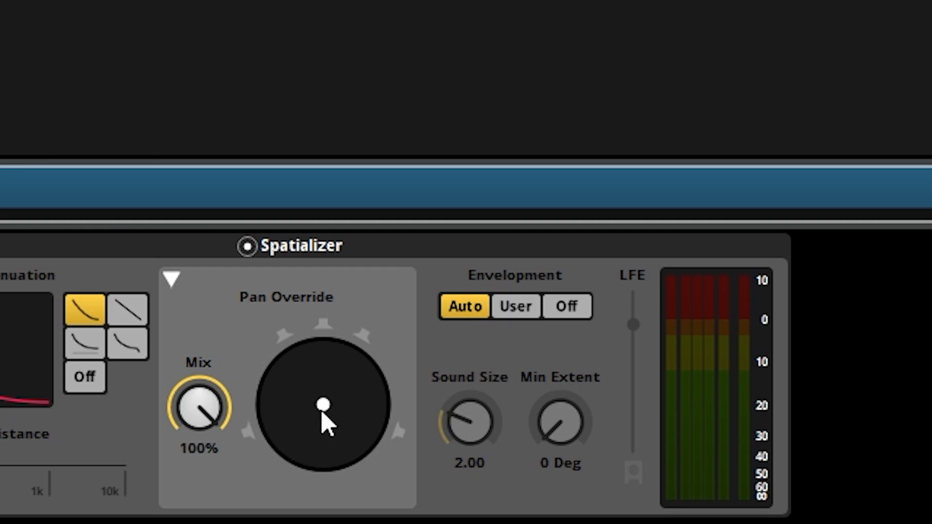
{"action": "left_click_drag", "start_coordinate": [324, 403], "coordinate": [295, 392]}
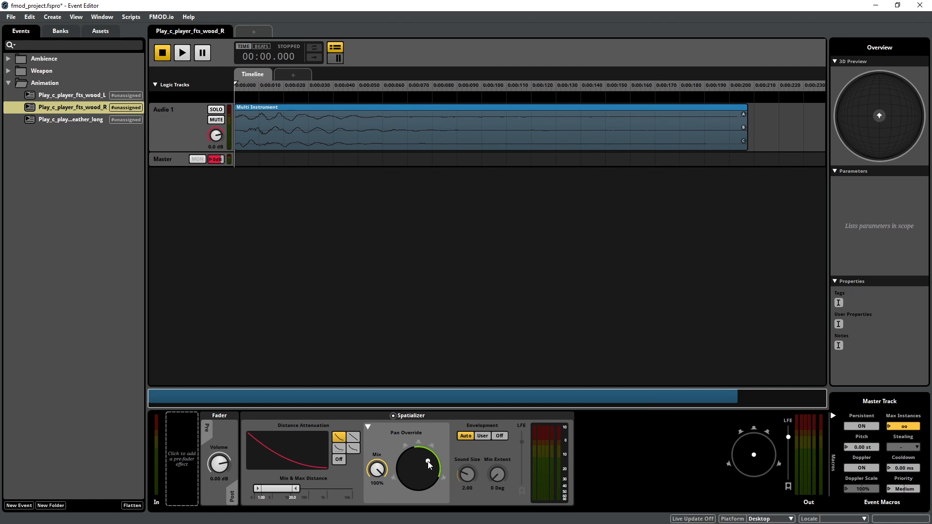
{"action": "left_click", "coordinate": [182, 52]}
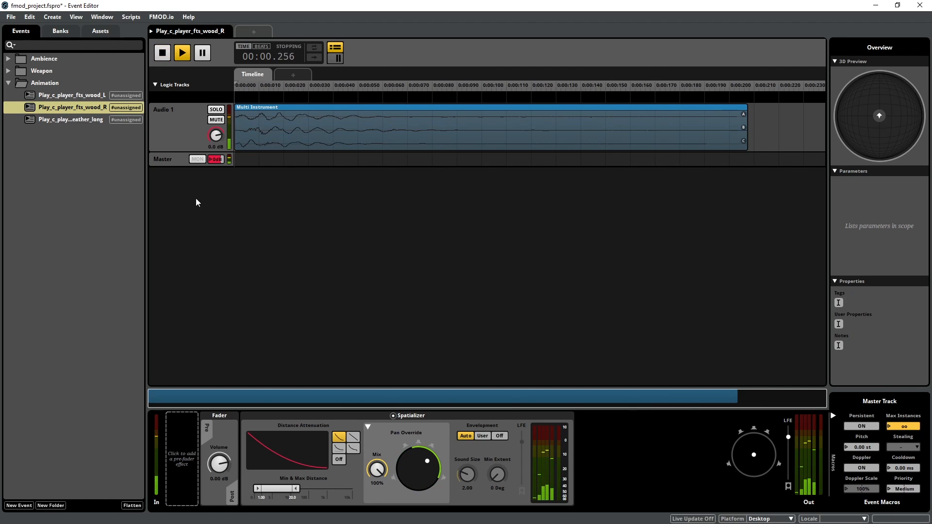
{"action": "left_click", "coordinate": [182, 53]}
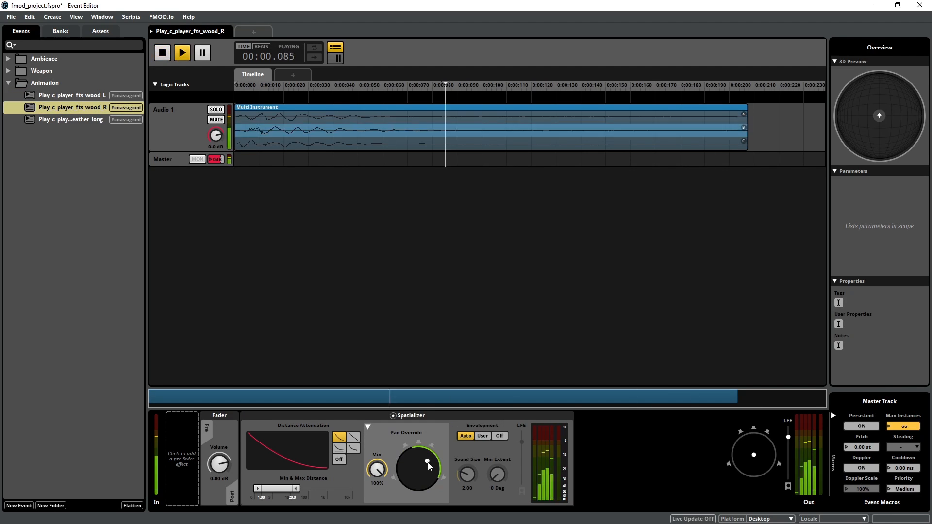
{"action": "left_click", "coordinate": [71, 95]}
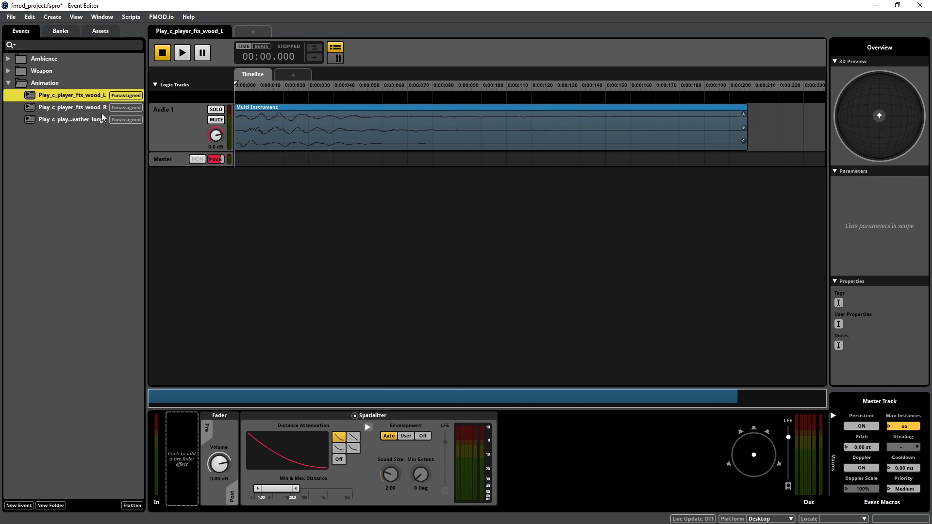
- Create an Animation bank and assign the three Animation events to it
{"action": "left_click", "coordinate": [71, 107]}
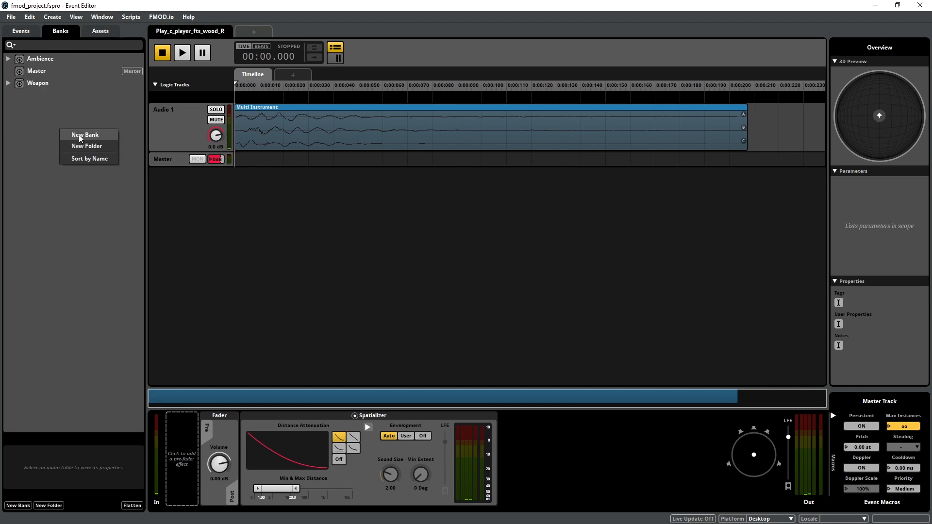
{"action": "left_click", "coordinate": [85, 134]}
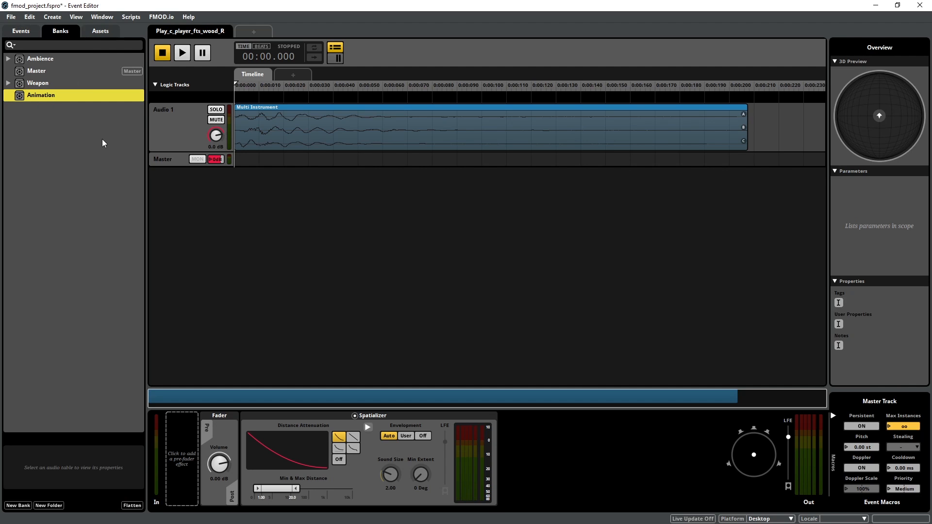
{"action": "left_click", "coordinate": [21, 32]}
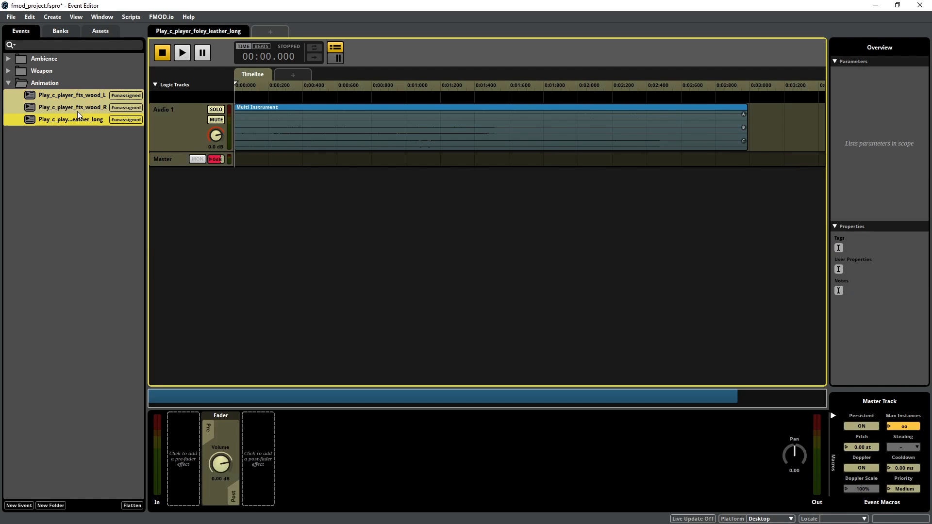
{"action": "right_click", "coordinate": [70, 107]}
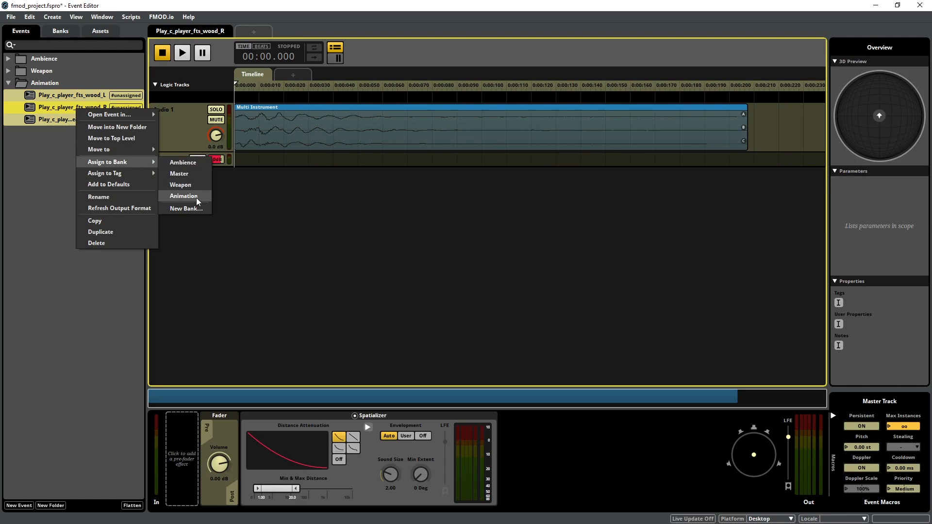
{"action": "left_click", "coordinate": [183, 195]}
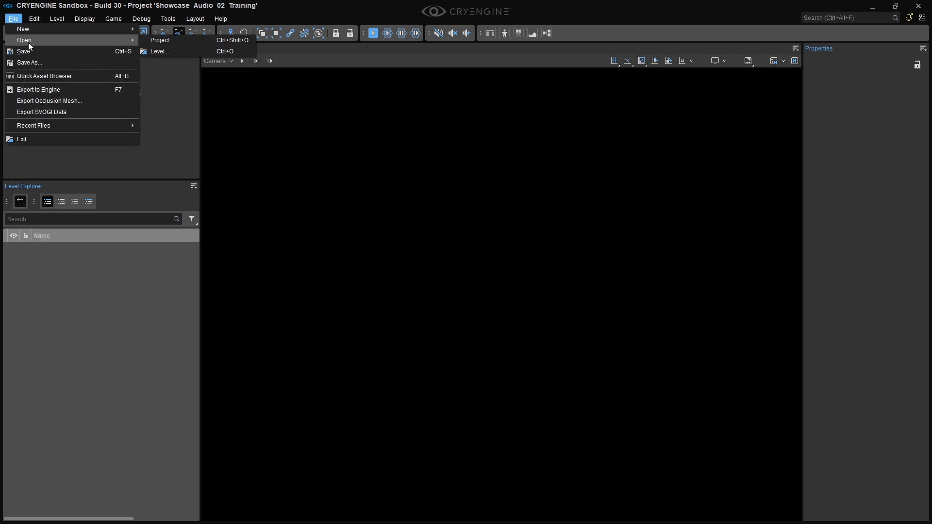
- Load the Showcase_Audio level and bring up the Audio Controls Editor
{"action": "left_click", "coordinate": [160, 51]}
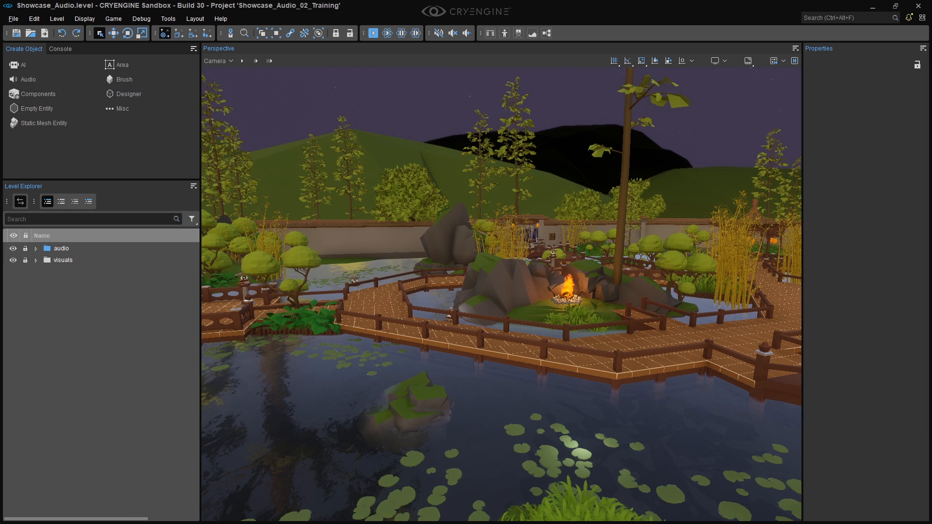
{"action": "mouse_move", "coordinate": [224, 112]}
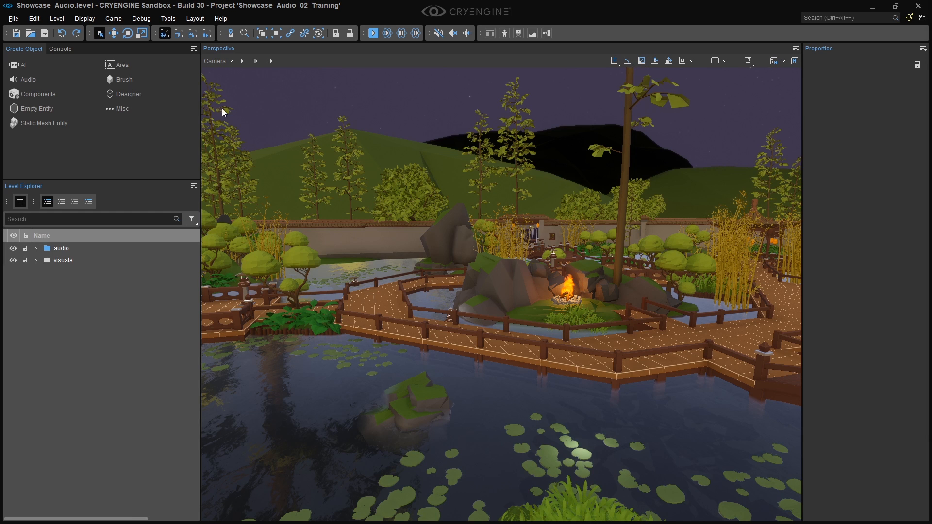
{"action": "left_click", "coordinate": [168, 18]}
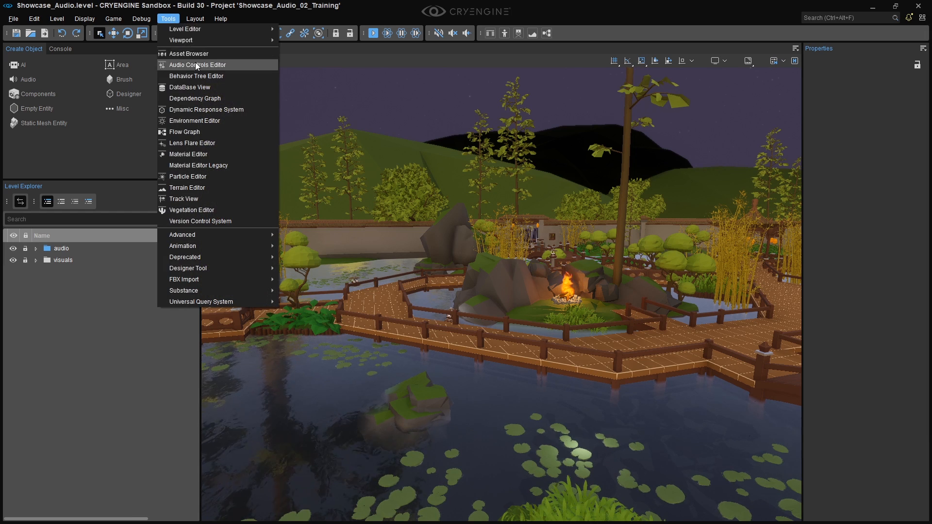
{"action": "left_click", "coordinate": [195, 65]}
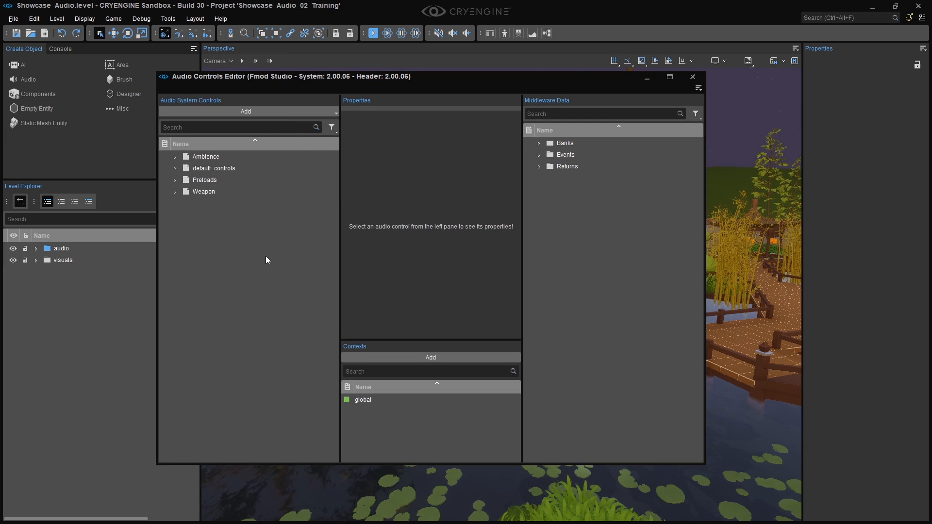
- Add a new Animation folder to the audio controls
{"action": "right_click", "coordinate": [266, 261]}
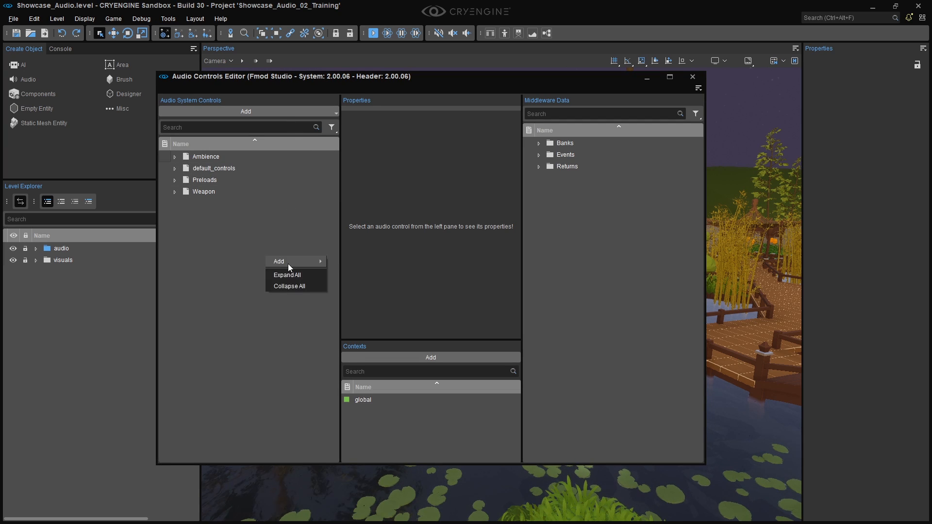
{"action": "left_click", "coordinate": [279, 261]}
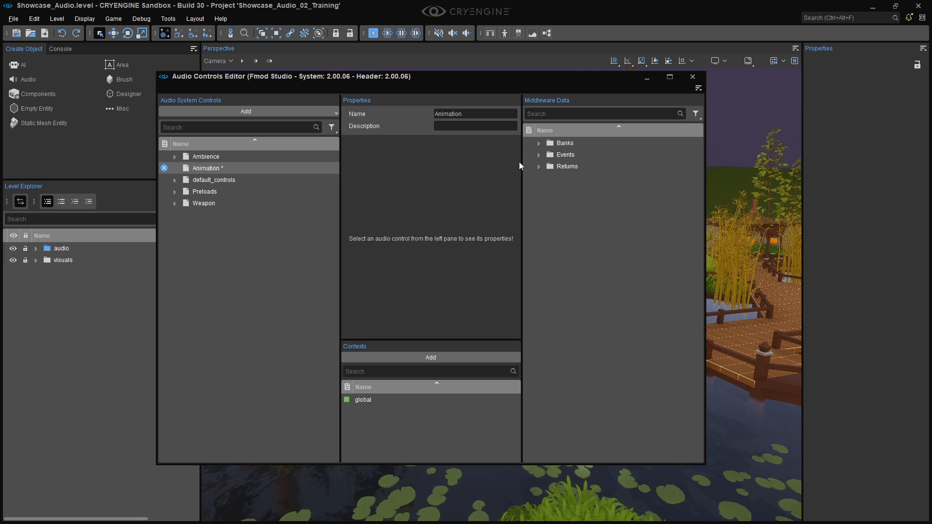
{"action": "left_click", "coordinate": [538, 155]}
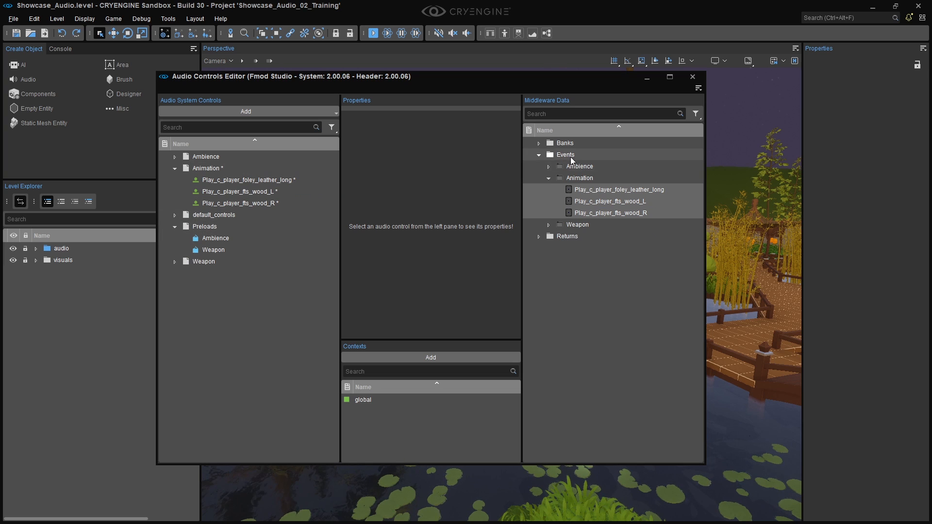
- Add Animation.bank from the middleware banks to Preloads and collapse the middleware folders
{"action": "left_click", "coordinate": [539, 143]}
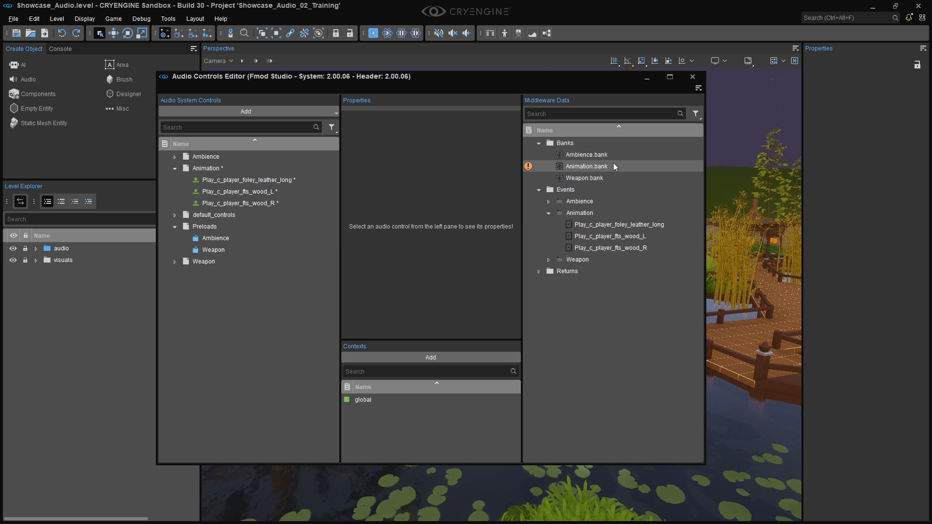
{"action": "left_click", "coordinate": [216, 249]}
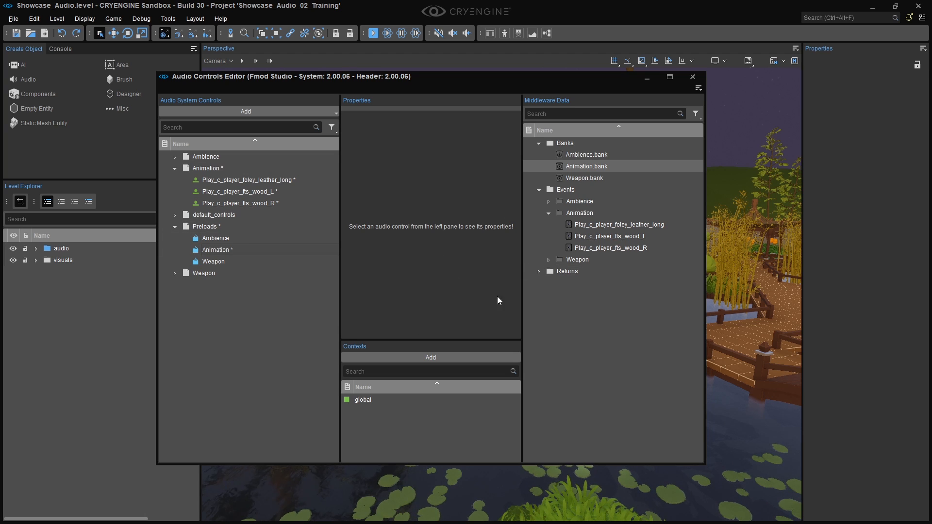
{"action": "mouse_move", "coordinate": [582, 321]}
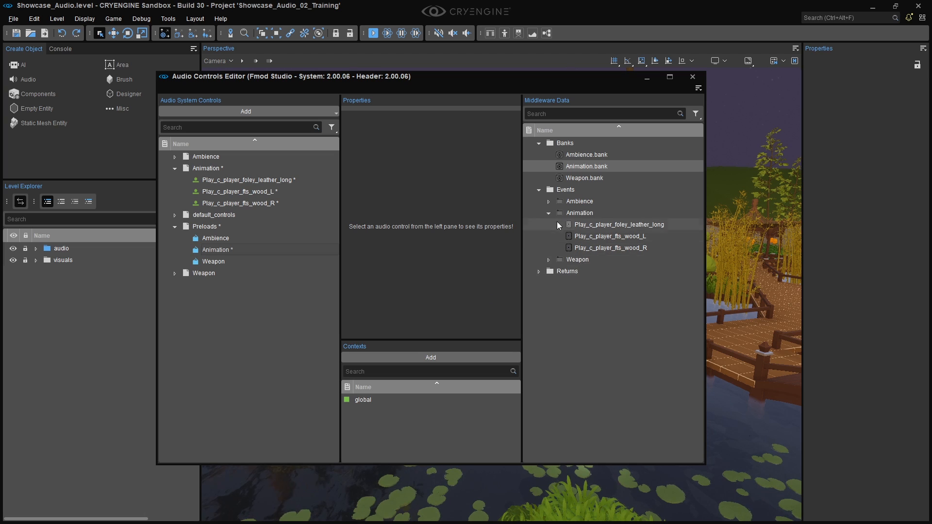
{"action": "left_click", "coordinate": [539, 143]}
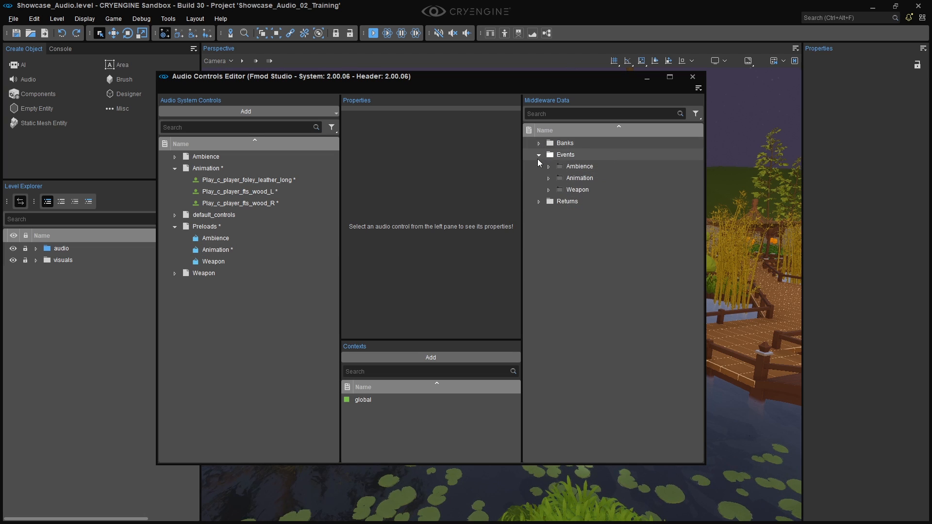
{"action": "left_click", "coordinate": [538, 156]}
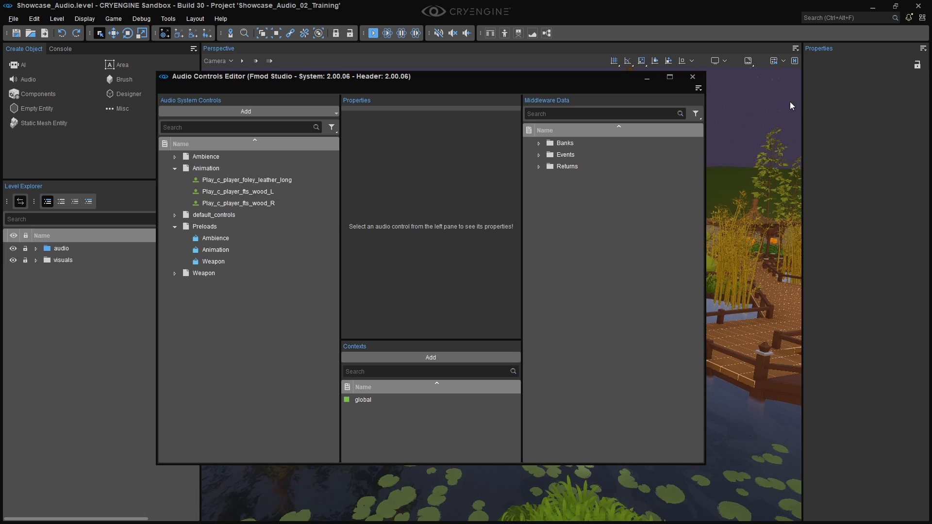
{"action": "mouse_move", "coordinate": [465, 285]}
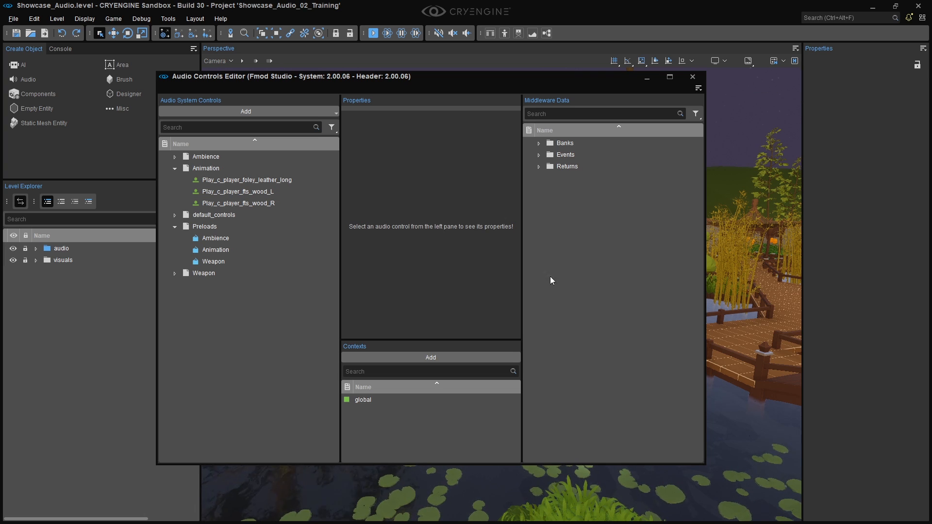
- Navigate the docs sidebar to Character Tool Tutorials and open the Character Creator/iClone import tutorial
{"action": "left_click", "coordinate": [692, 76]}
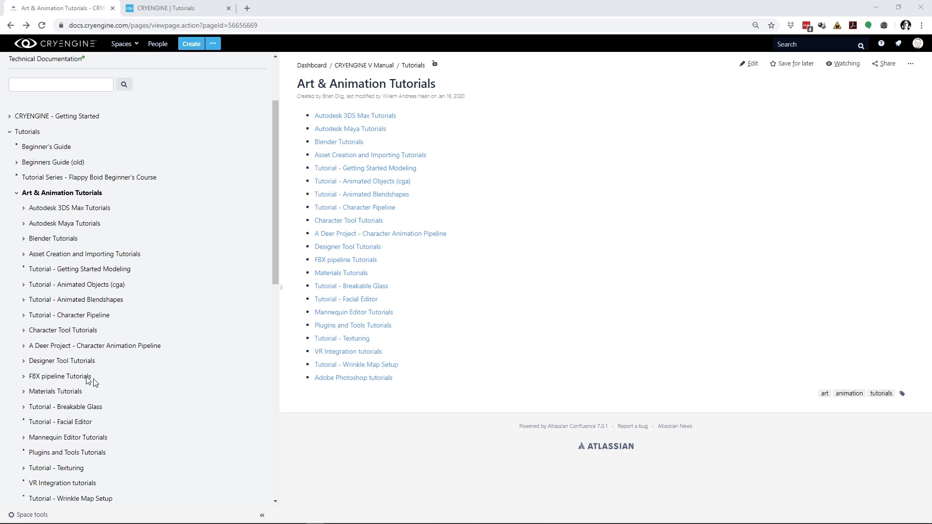
{"action": "left_click", "coordinate": [64, 330]}
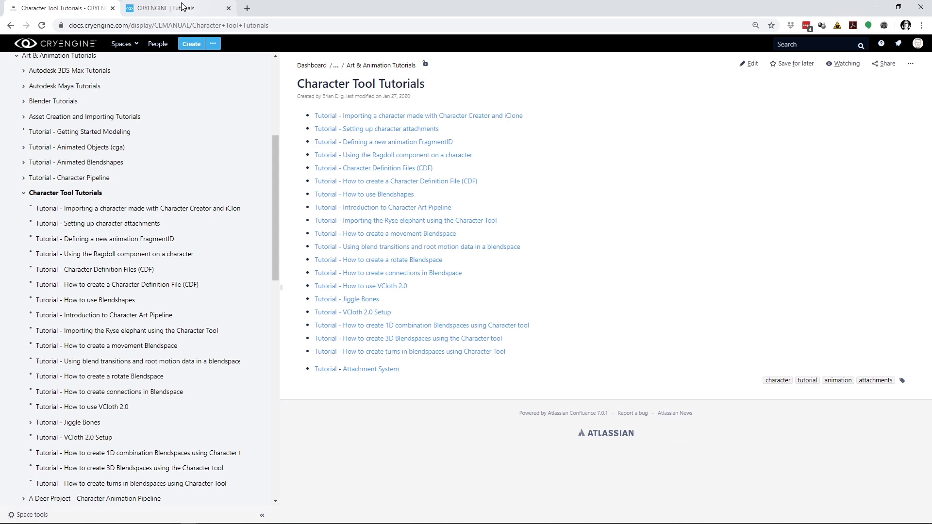
{"action": "left_click", "coordinate": [417, 115]}
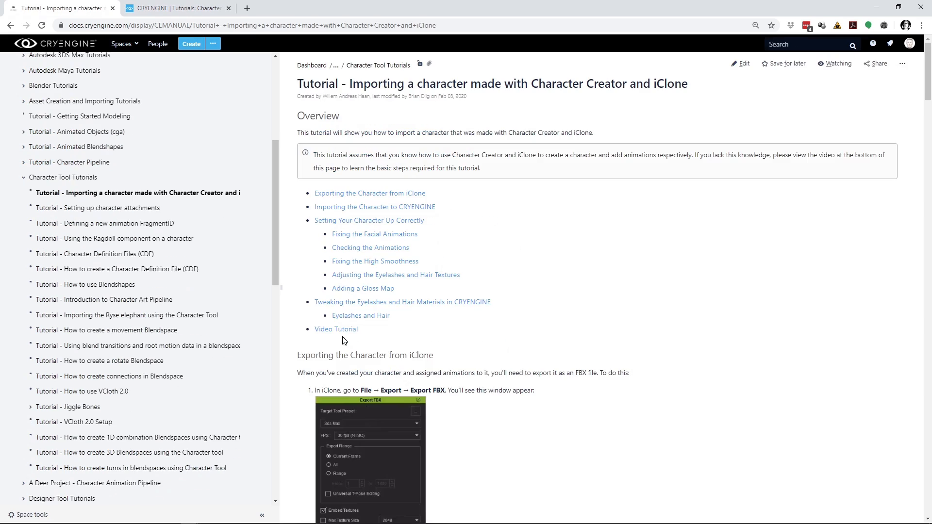
{"action": "left_click", "coordinate": [334, 329]}
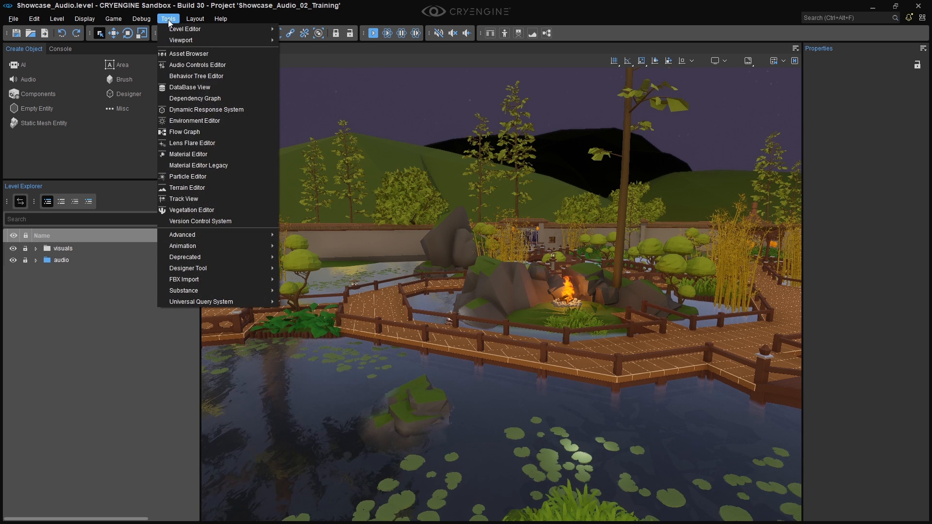
{"action": "mouse_move", "coordinate": [182, 245]}
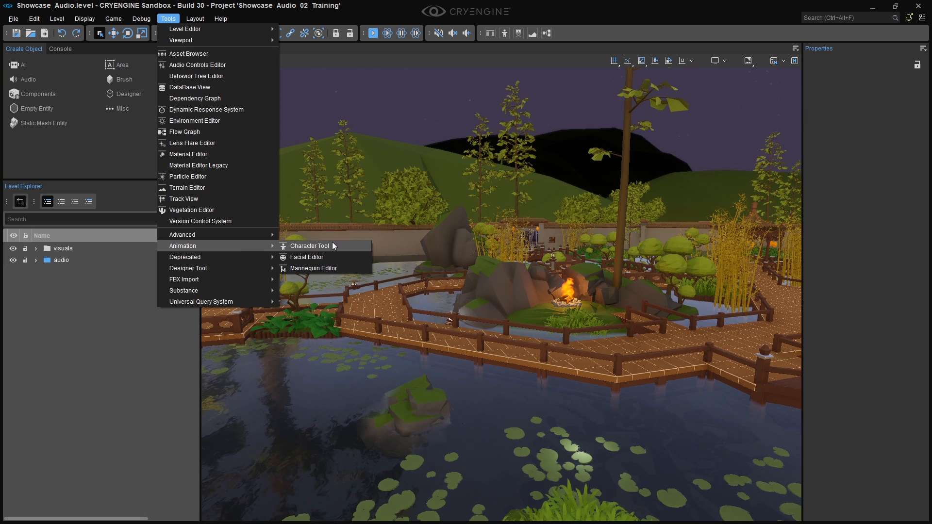
- Launch the Character Tool and select SampleCharacter's skelProxy.chrparams skeleton
{"action": "left_click", "coordinate": [308, 246]}
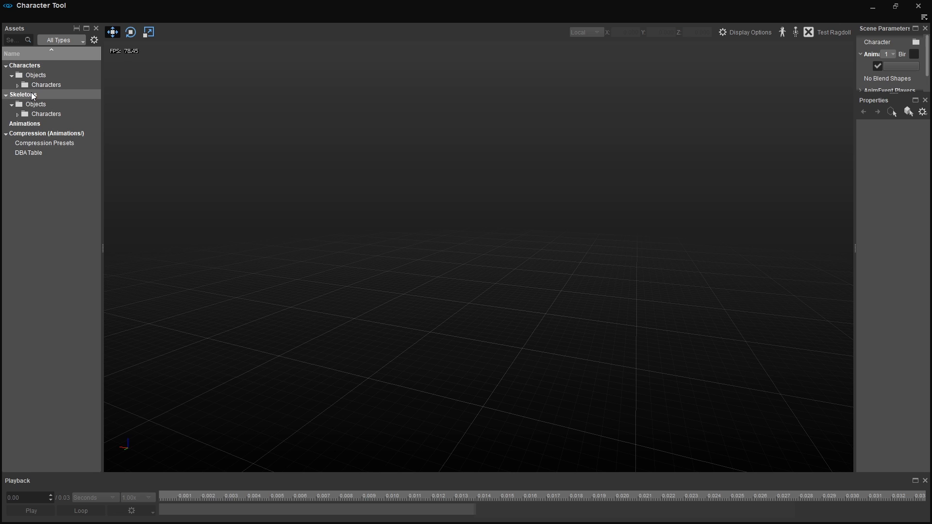
{"action": "mouse_move", "coordinate": [56, 131]}
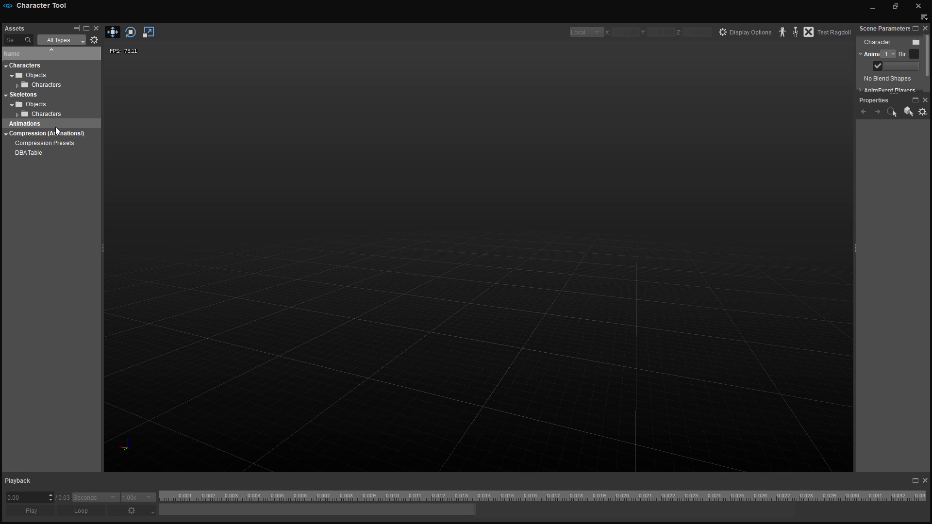
{"action": "mouse_move", "coordinate": [64, 126]}
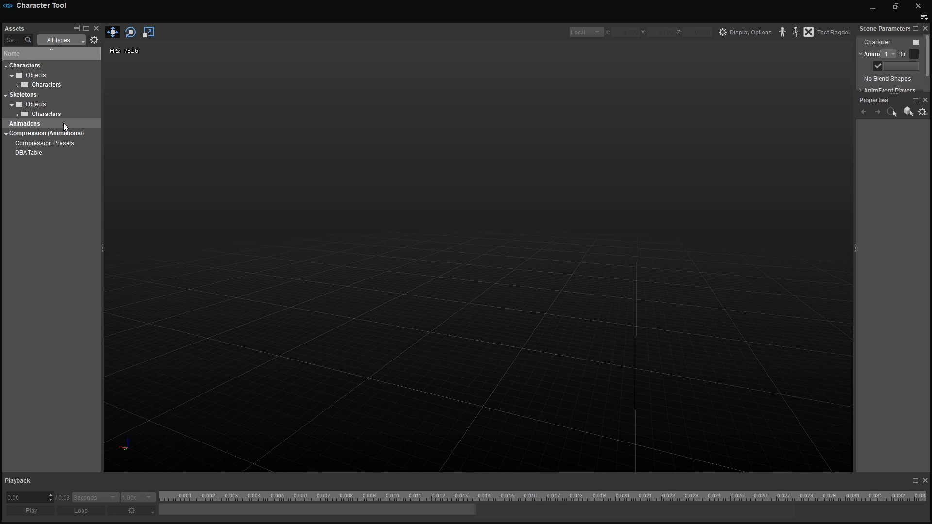
{"action": "mouse_move", "coordinate": [67, 123]}
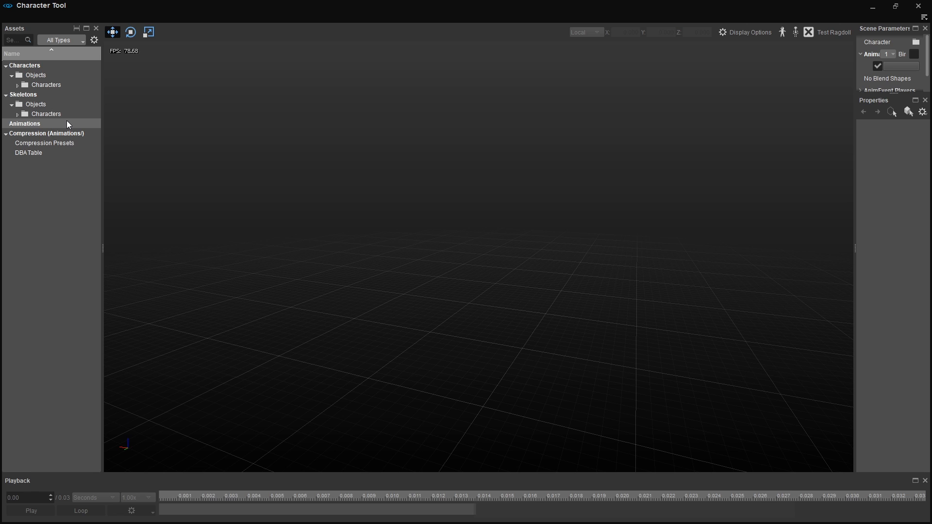
{"action": "mouse_move", "coordinate": [95, 131]}
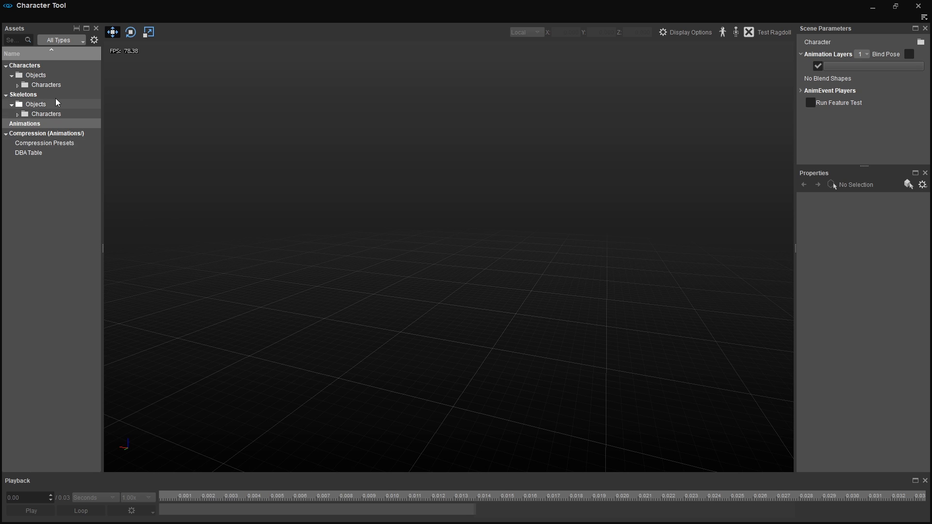
{"action": "mouse_move", "coordinate": [60, 98]}
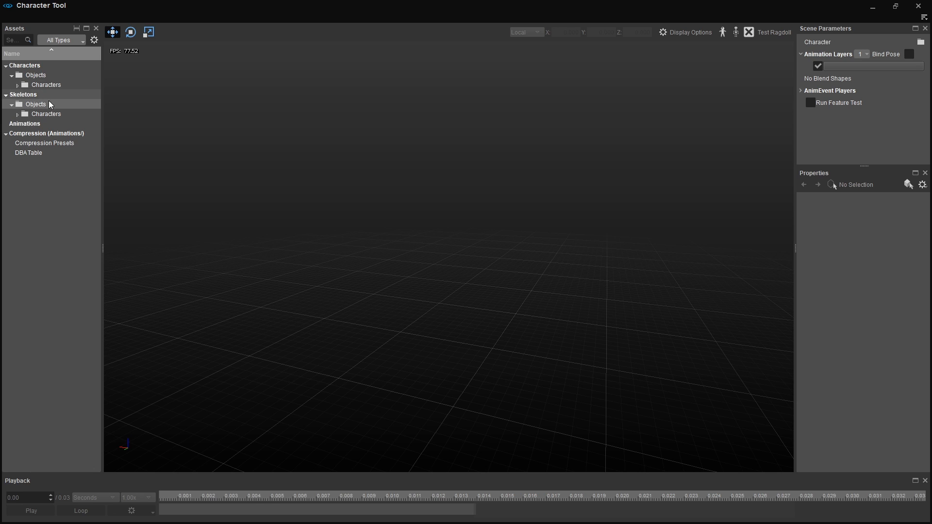
{"action": "left_click", "coordinate": [19, 113]}
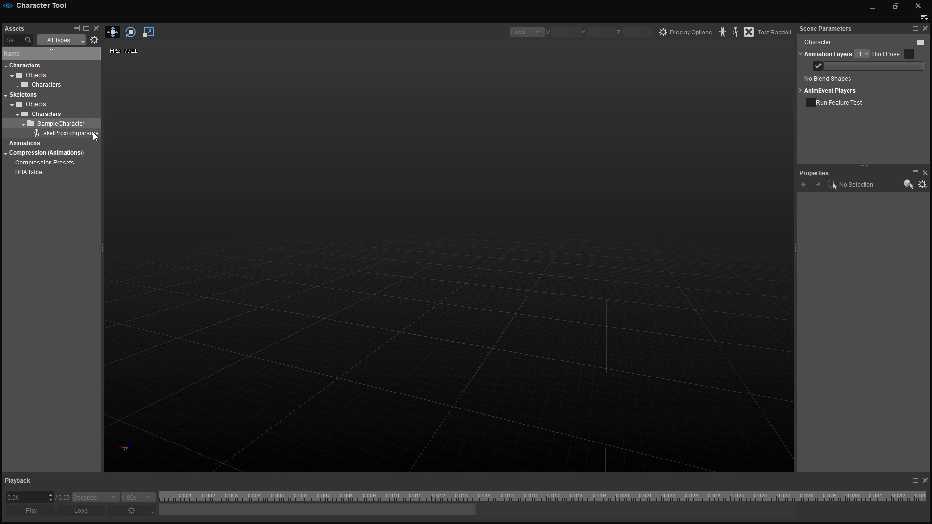
{"action": "left_click", "coordinate": [70, 133]}
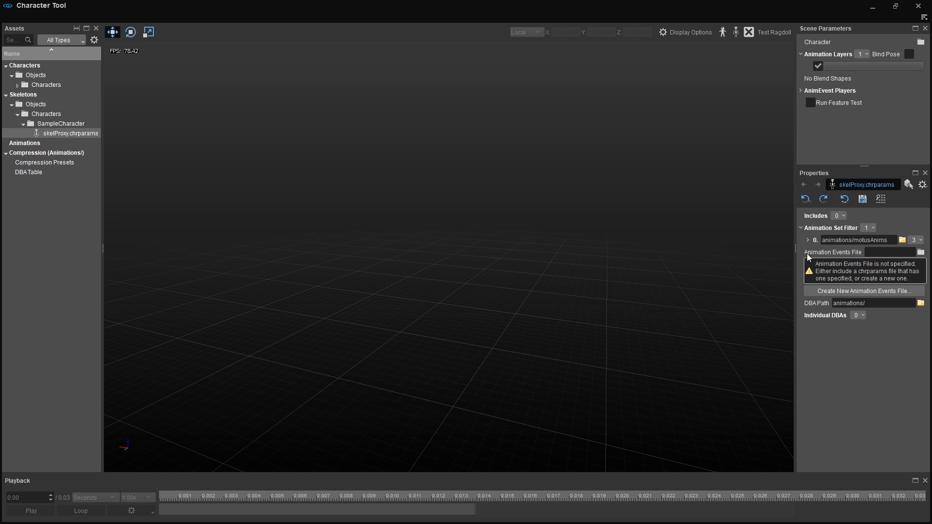
{"action": "mouse_move", "coordinate": [874, 280]}
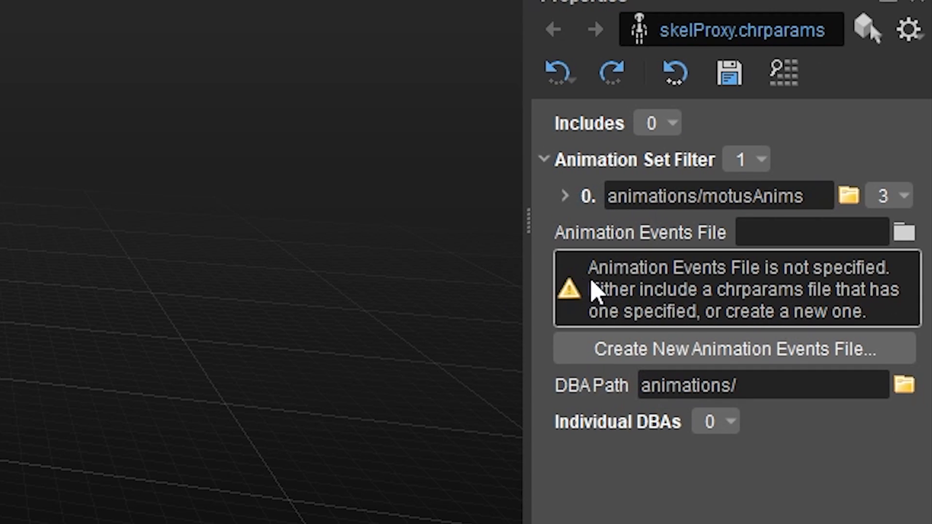
{"action": "mouse_move", "coordinate": [525, 328]}
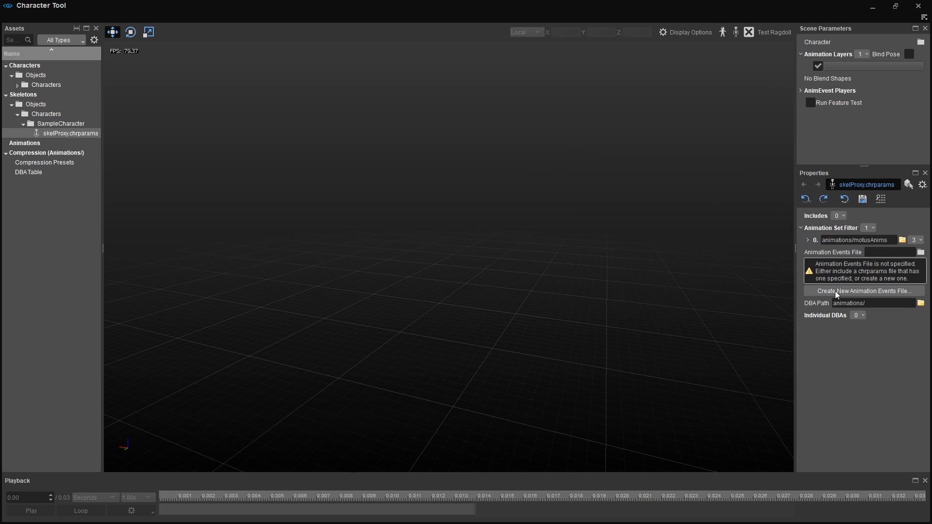
- Create a new animation events file named SampleCharacter in Objects/Characters/SampleCharacter
{"action": "left_click", "coordinate": [864, 290]}
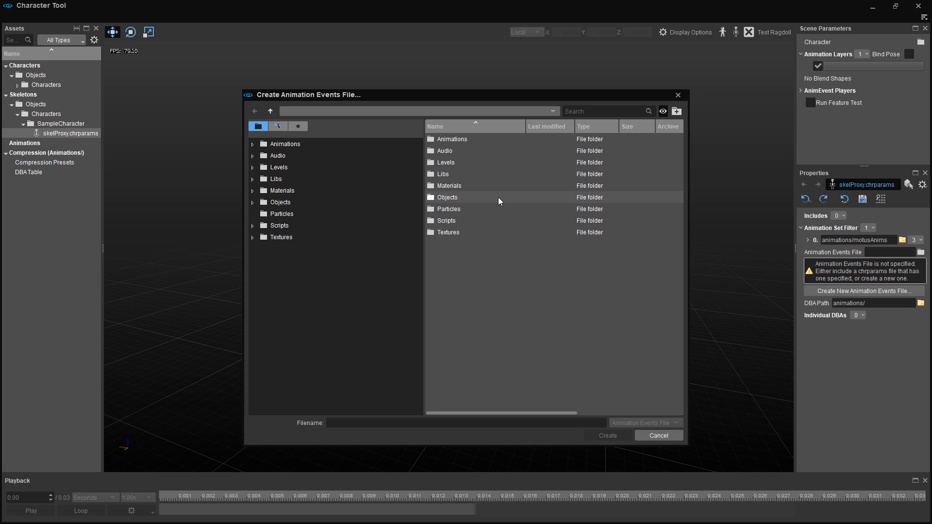
{"action": "double_click", "coordinate": [447, 197]}
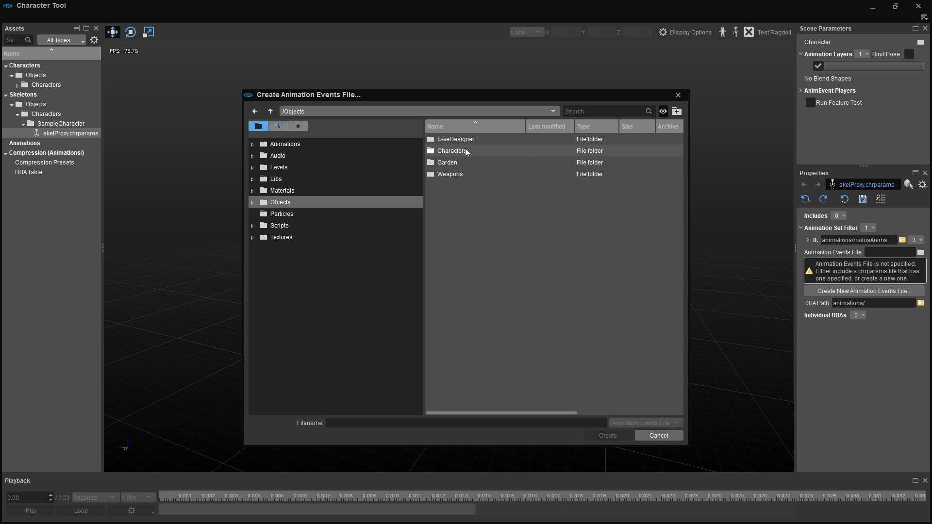
{"action": "double_click", "coordinate": [453, 150]}
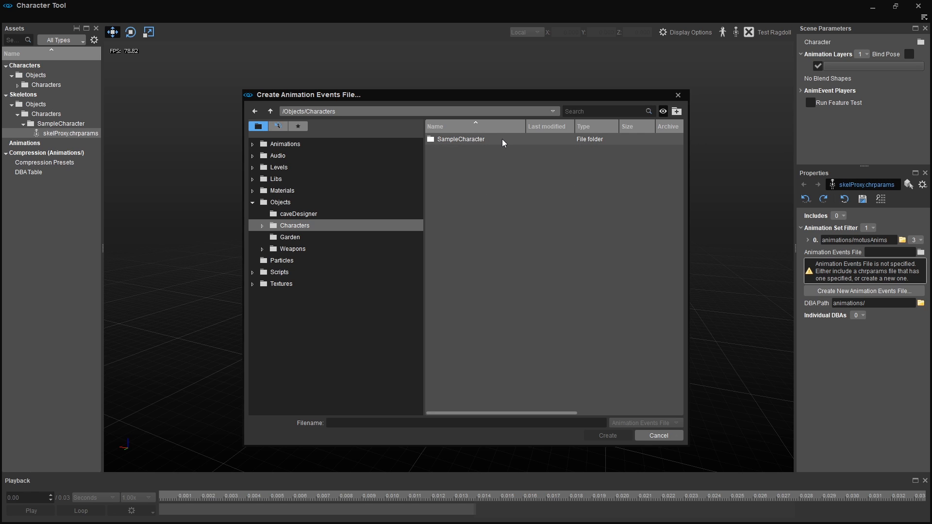
{"action": "double_click", "coordinate": [460, 138]}
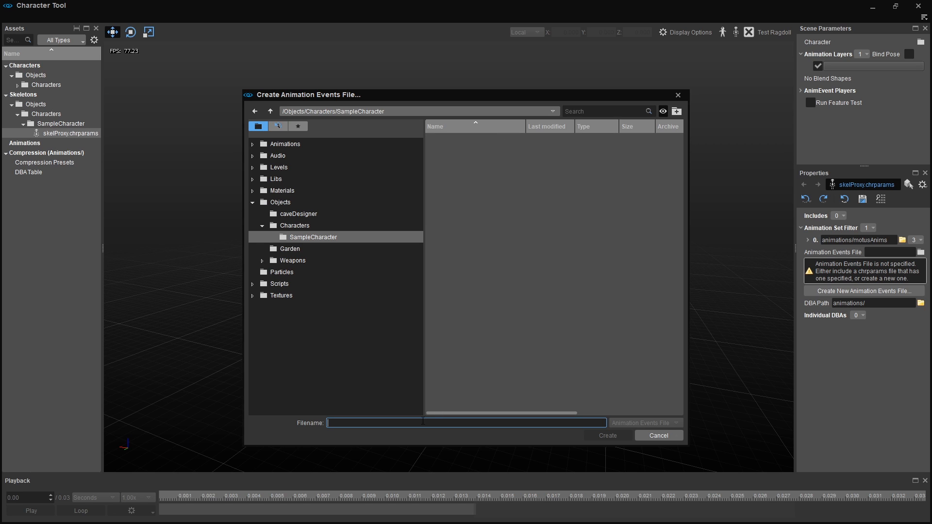
{"action": "type", "text": "SampleCharacter"}
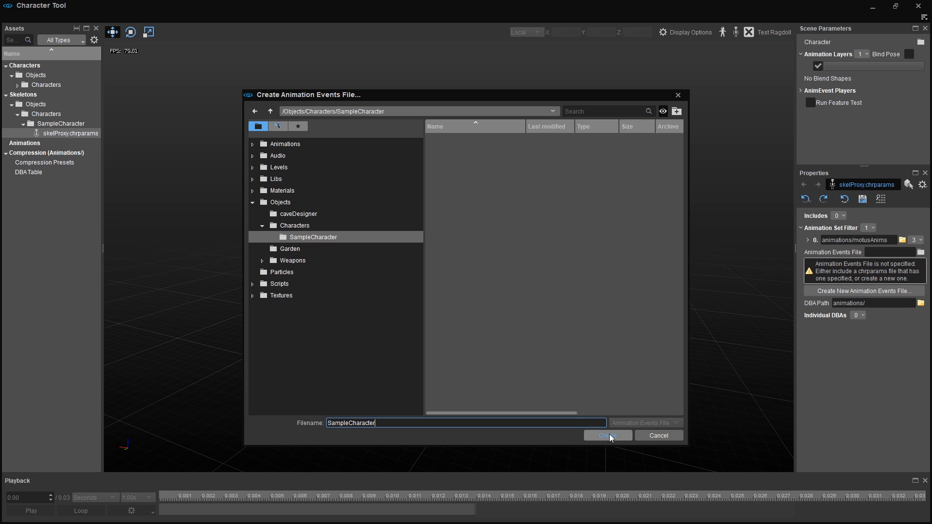
{"action": "left_click", "coordinate": [607, 435]}
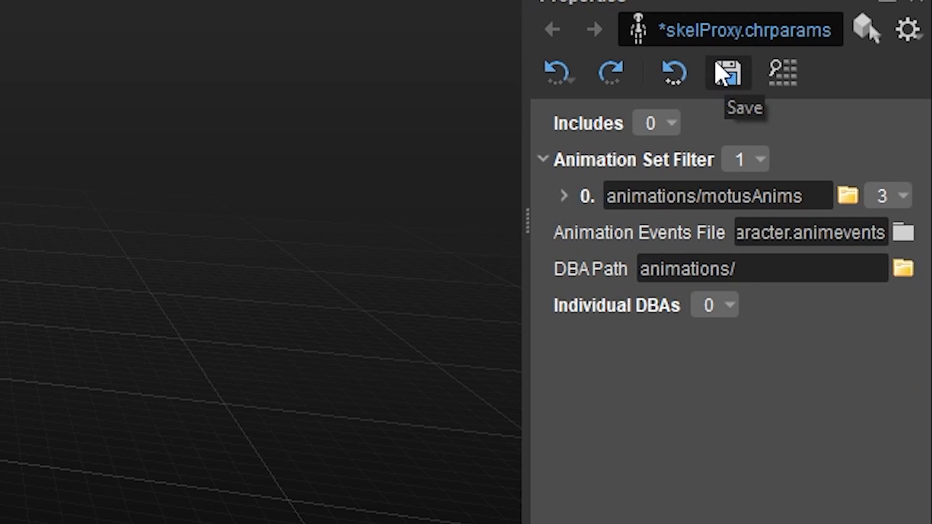
- Save the skeleton parameters and load the SampleCharacter firstperson.cdf character
{"action": "left_click", "coordinate": [726, 73]}
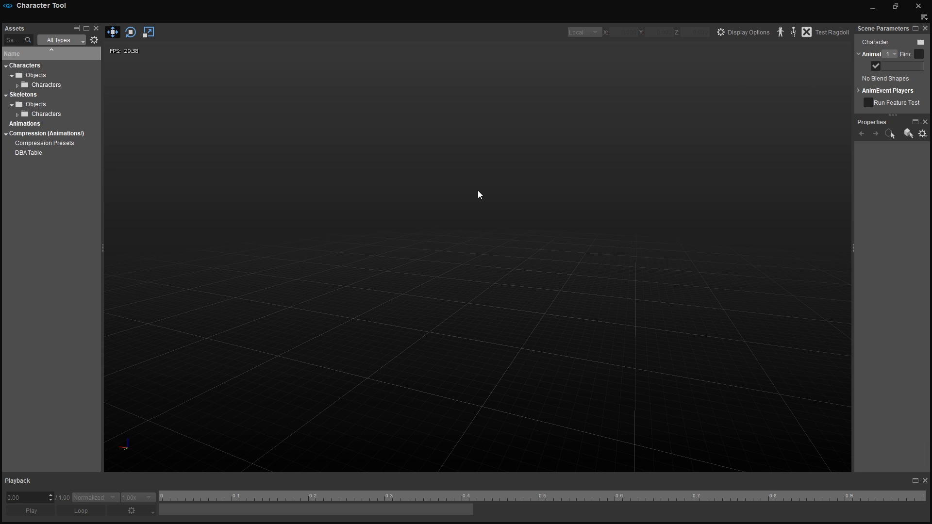
{"action": "mouse_move", "coordinate": [147, 181]}
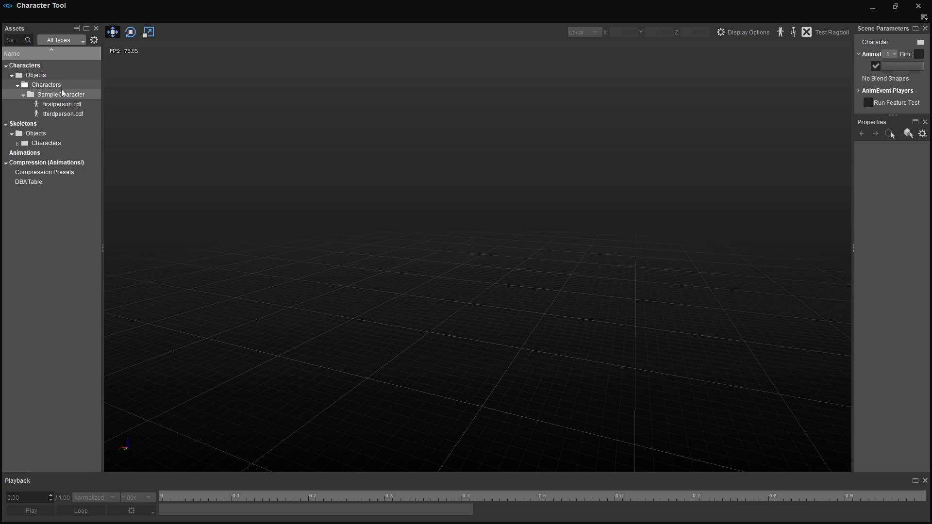
{"action": "left_click", "coordinate": [62, 104]}
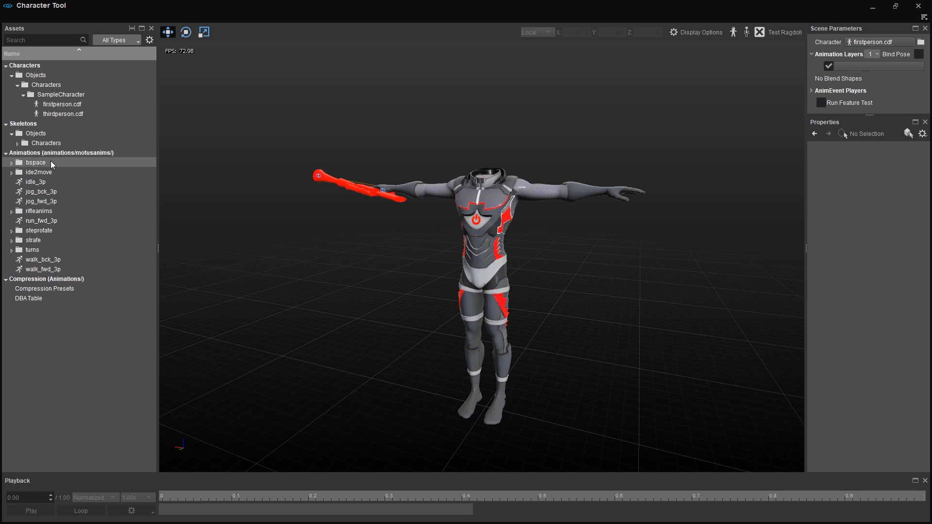
{"action": "left_click", "coordinate": [12, 162]}
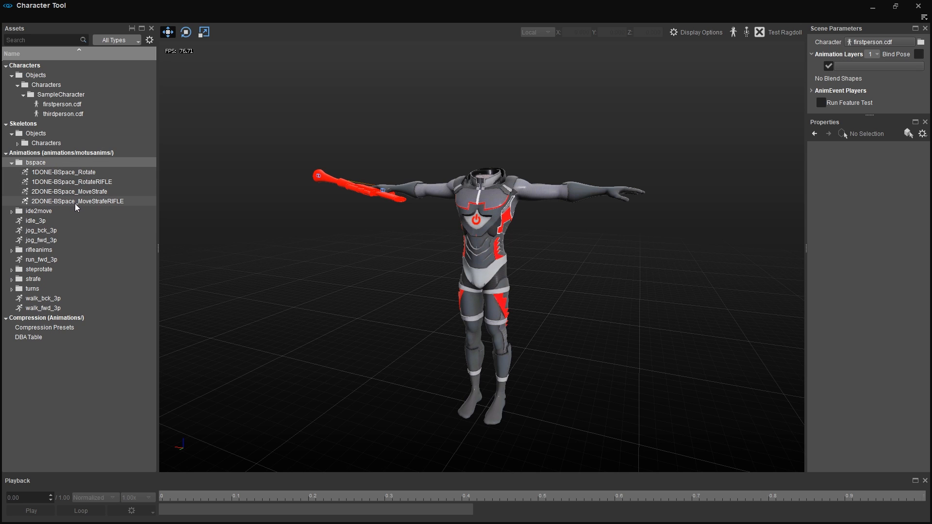
{"action": "mouse_move", "coordinate": [103, 202]}
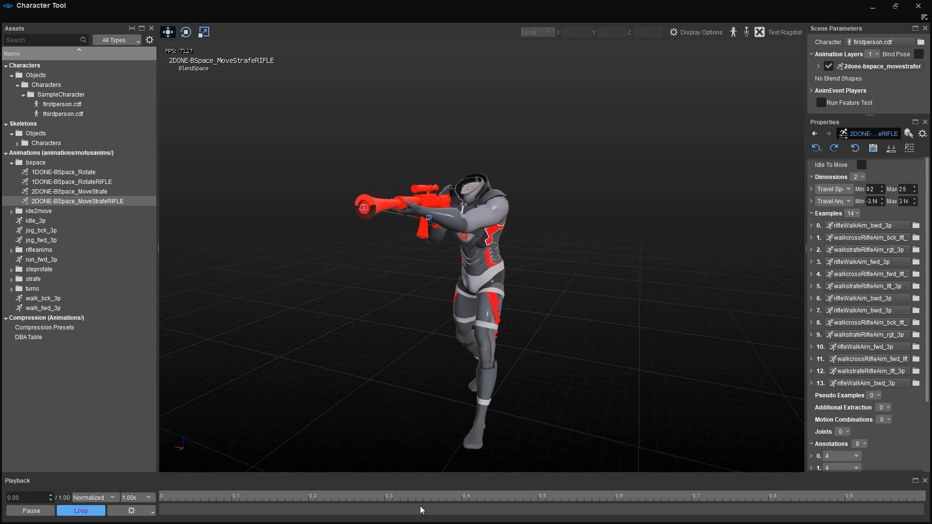
{"action": "right_click", "coordinate": [420, 509]}
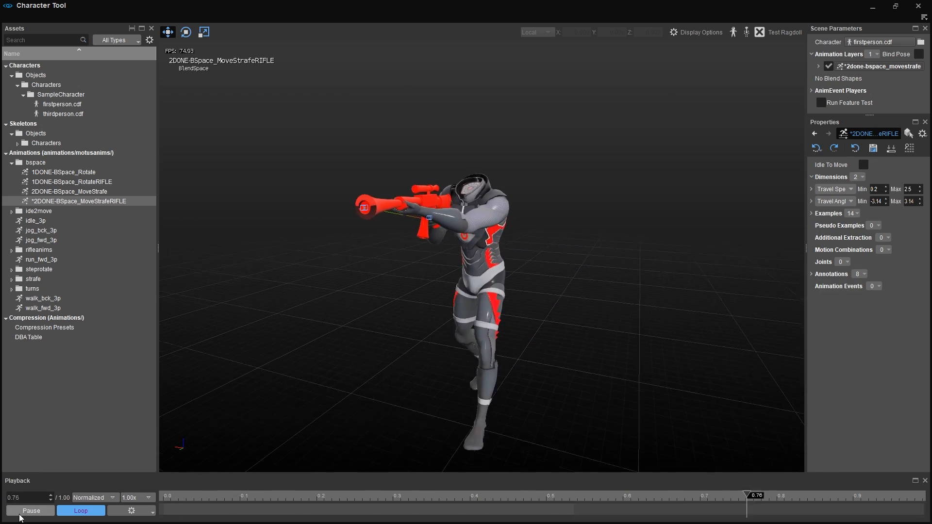
{"action": "left_click", "coordinate": [341, 495]}
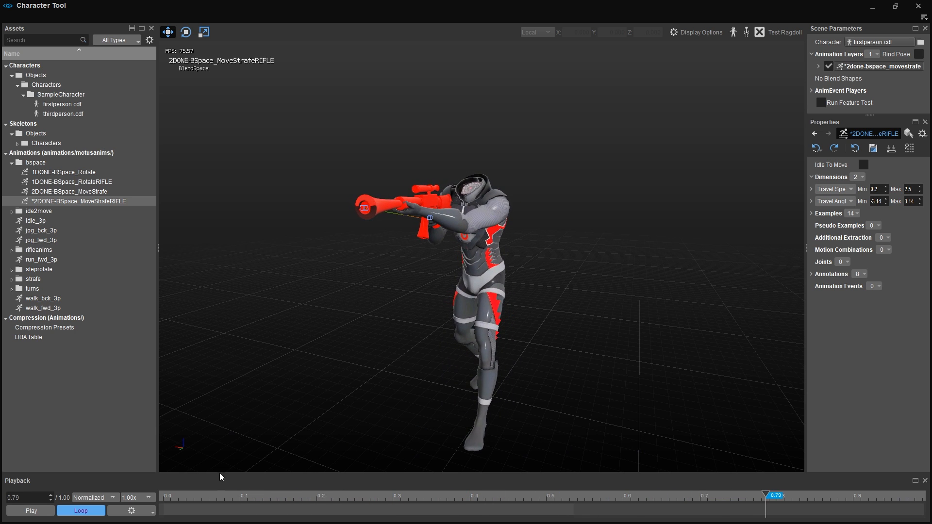
{"action": "left_click", "coordinate": [92, 497]}
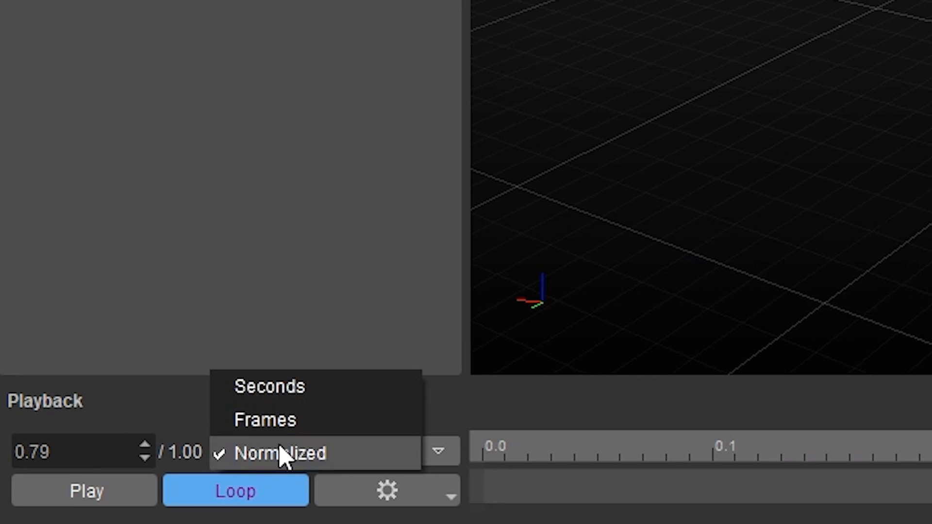
{"action": "left_click", "coordinate": [280, 453]}
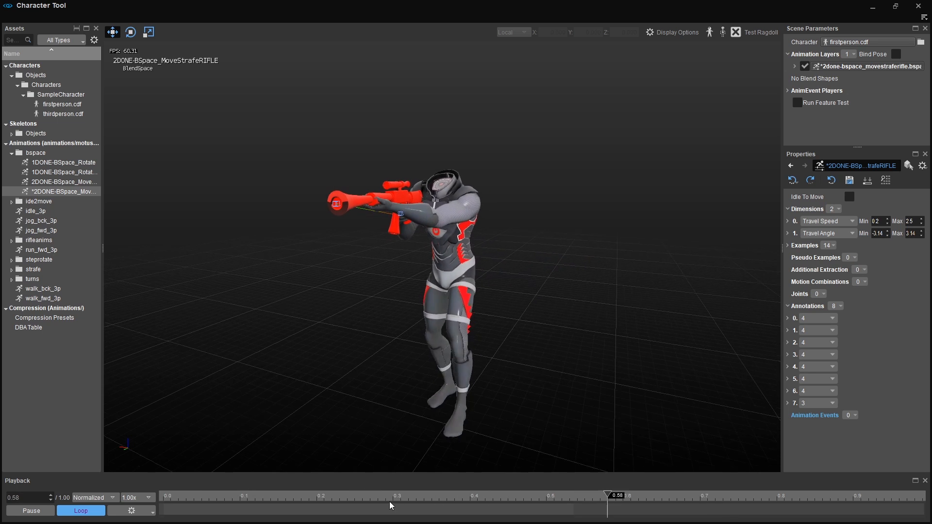
- Add an audio_trigger event playing Play_c_player_fts_wood_R and place it at 0.262 on the timeline
{"action": "left_click", "coordinate": [447, 496]}
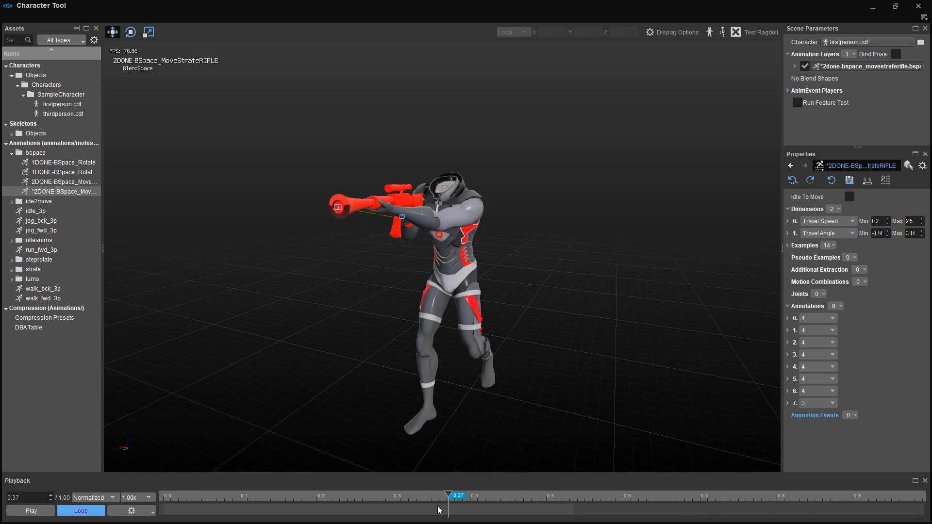
{"action": "left_click_drag", "start_coordinate": [458, 496], "coordinate": [419, 496]}
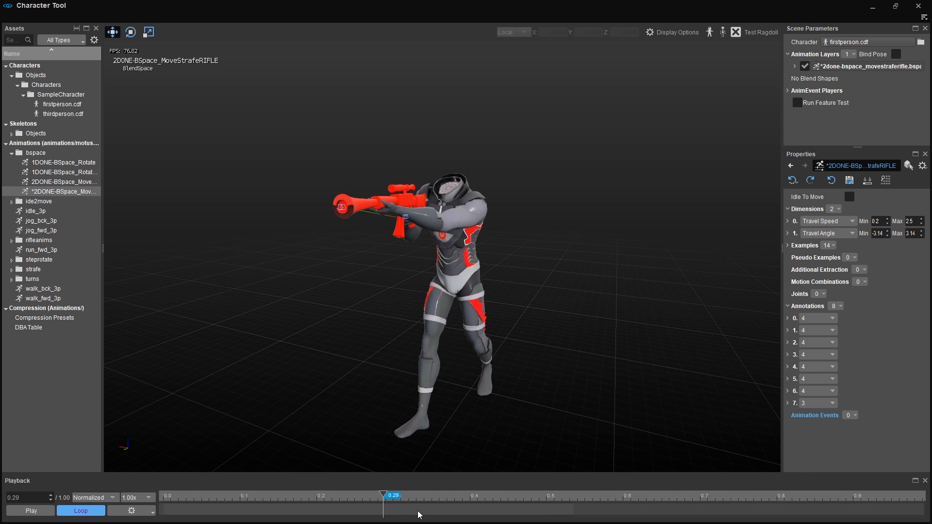
{"action": "left_click", "coordinate": [30, 511]}
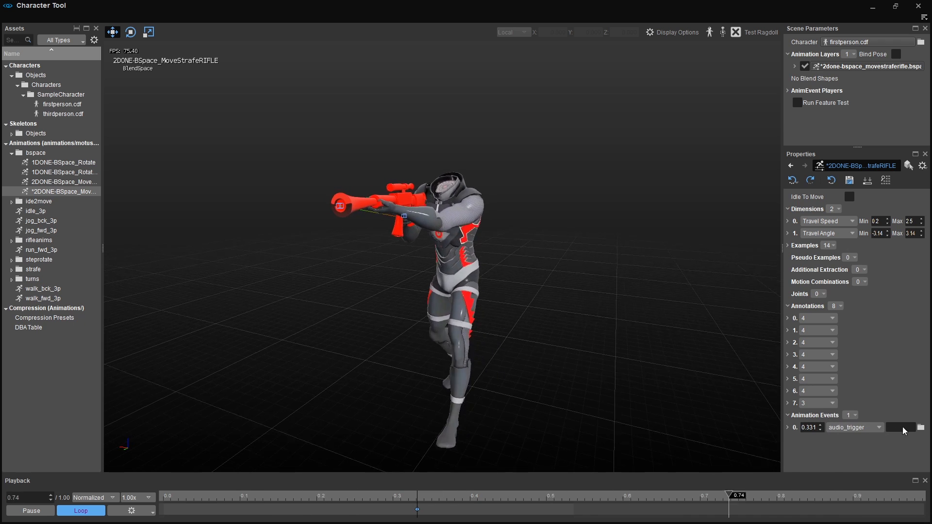
{"action": "left_click", "coordinate": [900, 427]}
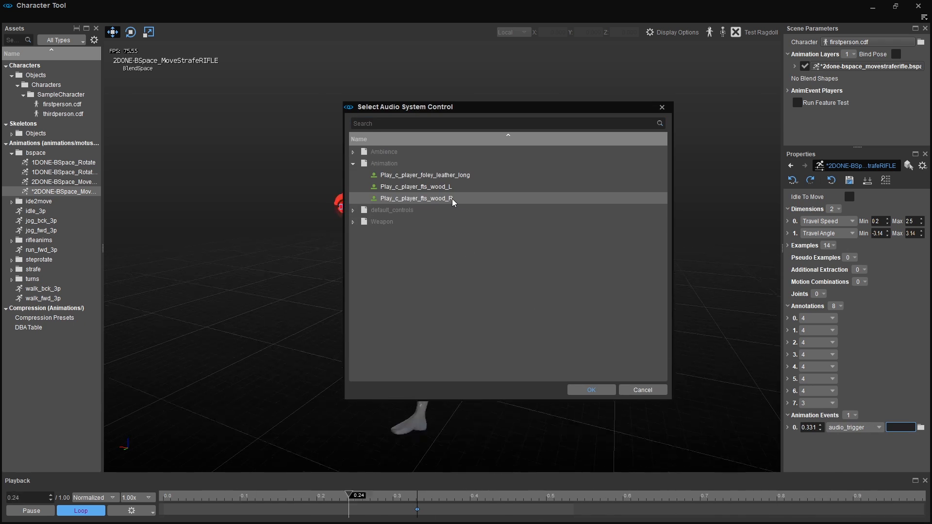
{"action": "left_click", "coordinate": [589, 389]}
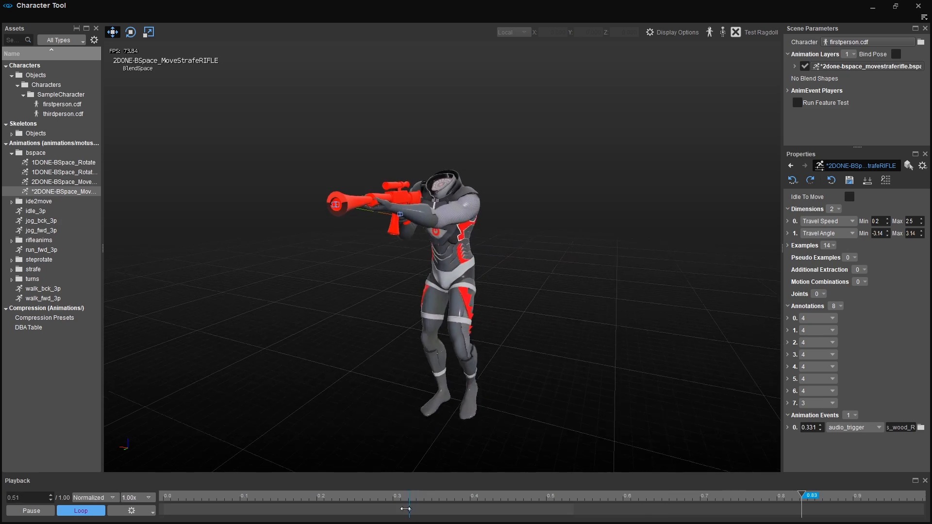
{"action": "left_click", "coordinate": [395, 496]}
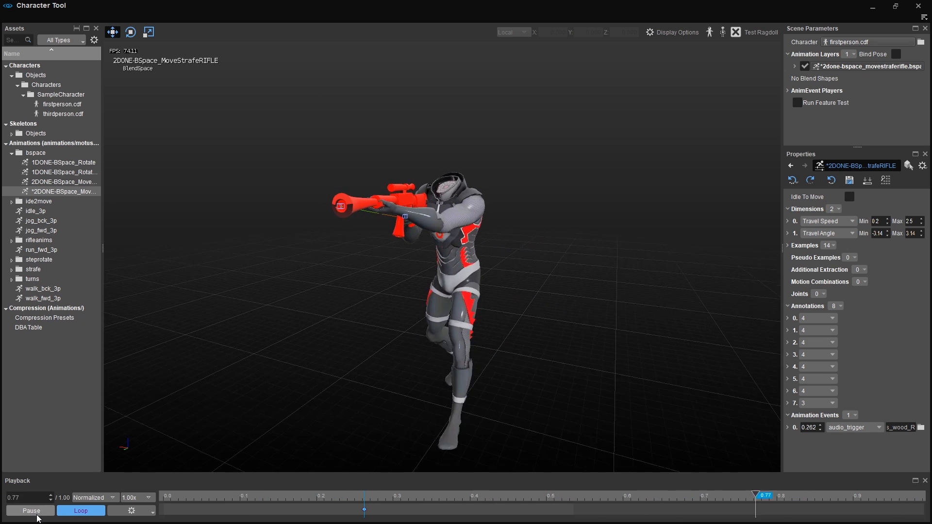
- Add events for Play_c_player_fts_wood_L at 0.761 and Play_c_player_foley_leather_long at 0.311
{"action": "left_click", "coordinate": [30, 510]}
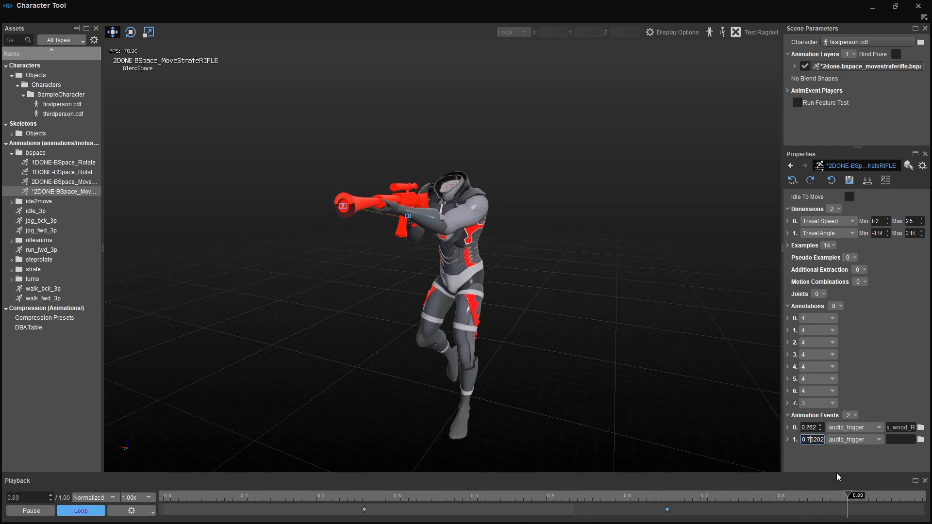
{"action": "left_click", "coordinate": [918, 439]}
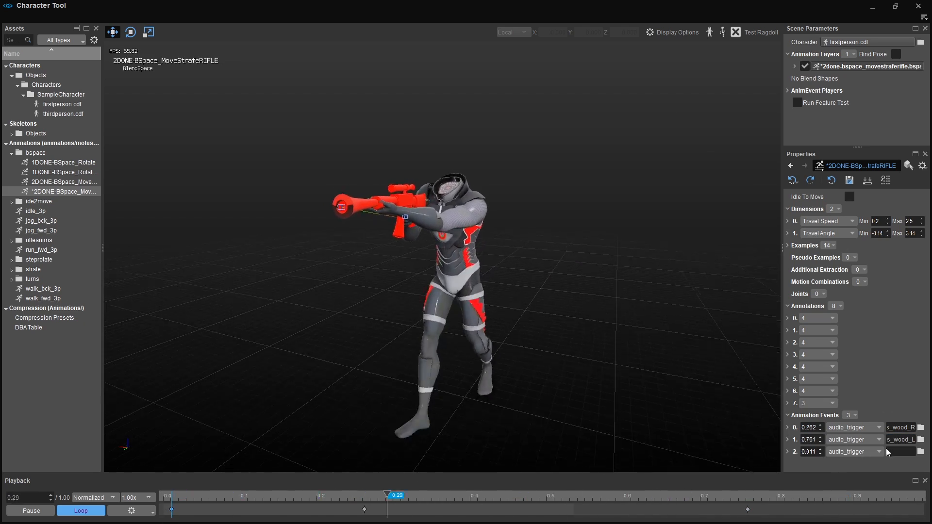
{"action": "left_click", "coordinate": [920, 451]}
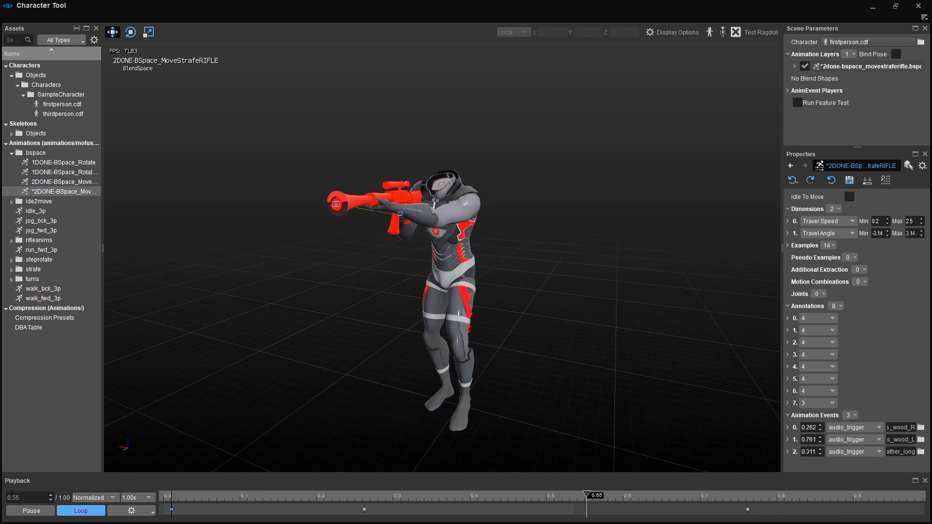
{"action": "left_click", "coordinate": [30, 509]}
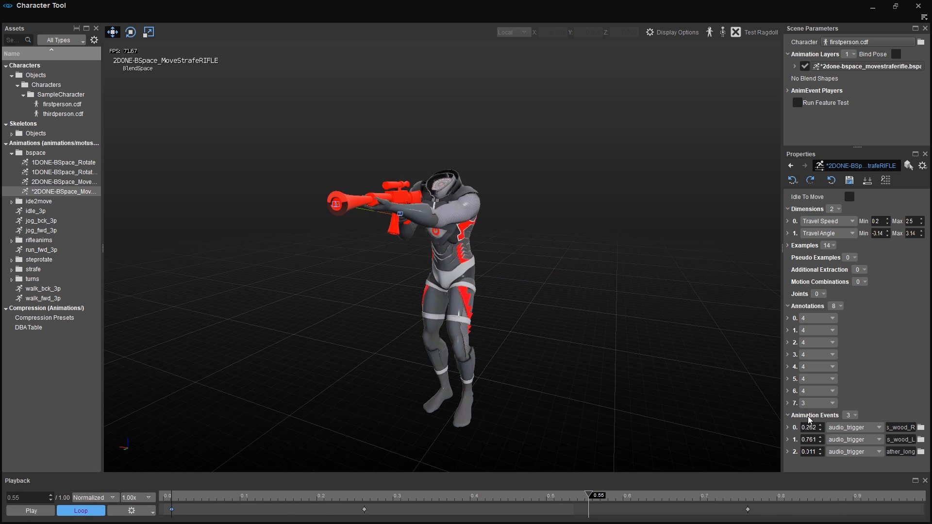
{"action": "mouse_move", "coordinate": [788, 456]}
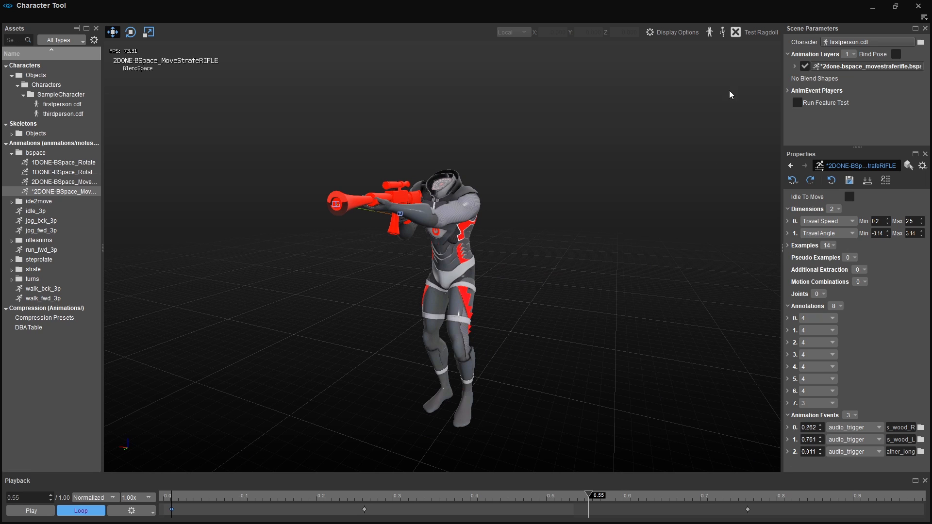
- Enable Skeleton Joints in Display Options and scroll to the foley event's joint setting
{"action": "left_click", "coordinate": [676, 32]}
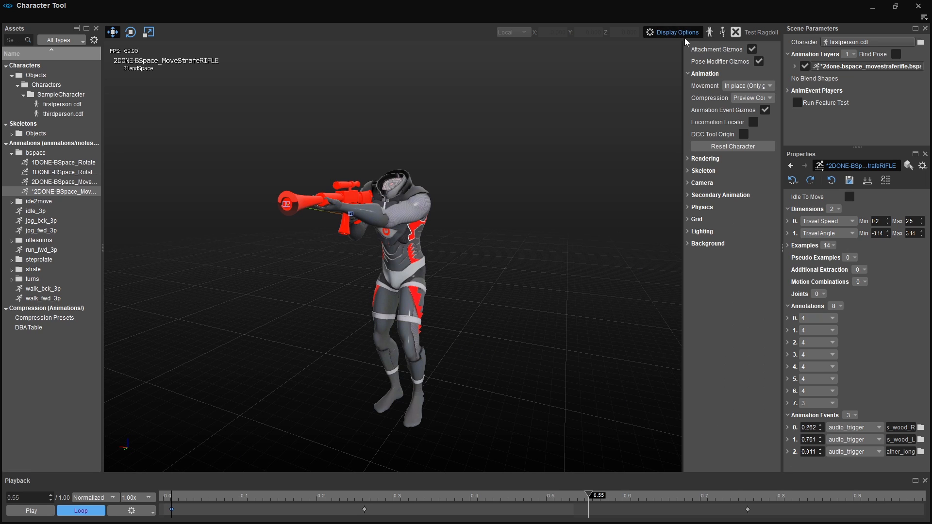
{"action": "left_click", "coordinate": [702, 171]}
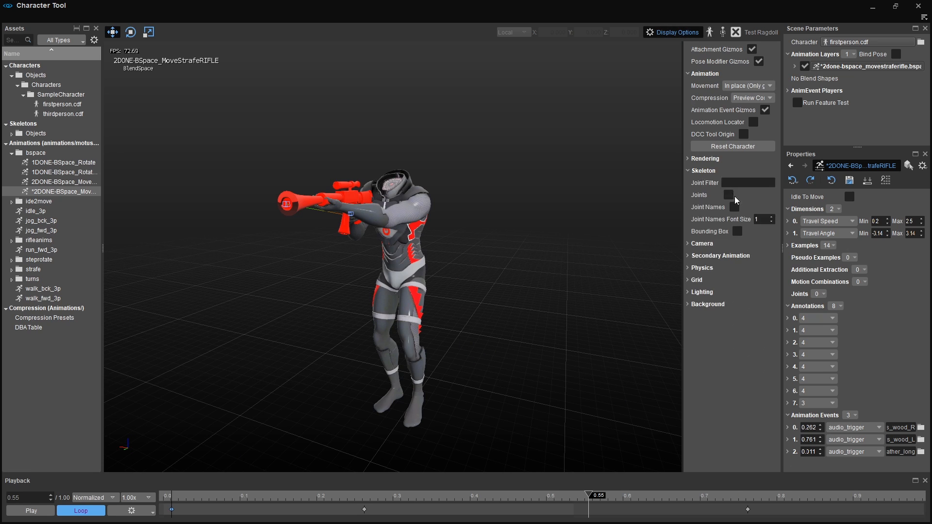
{"action": "left_click", "coordinate": [729, 194]}
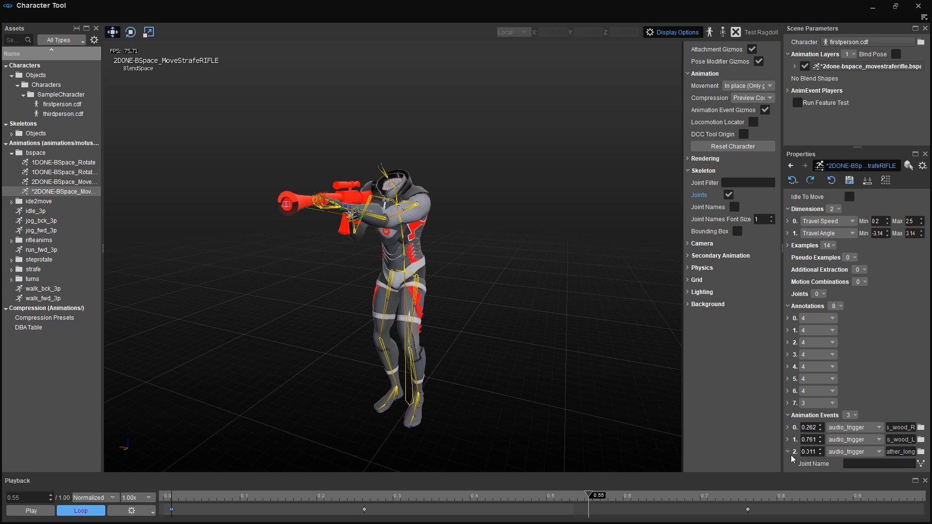
{"action": "mouse_move", "coordinate": [732, 25]}
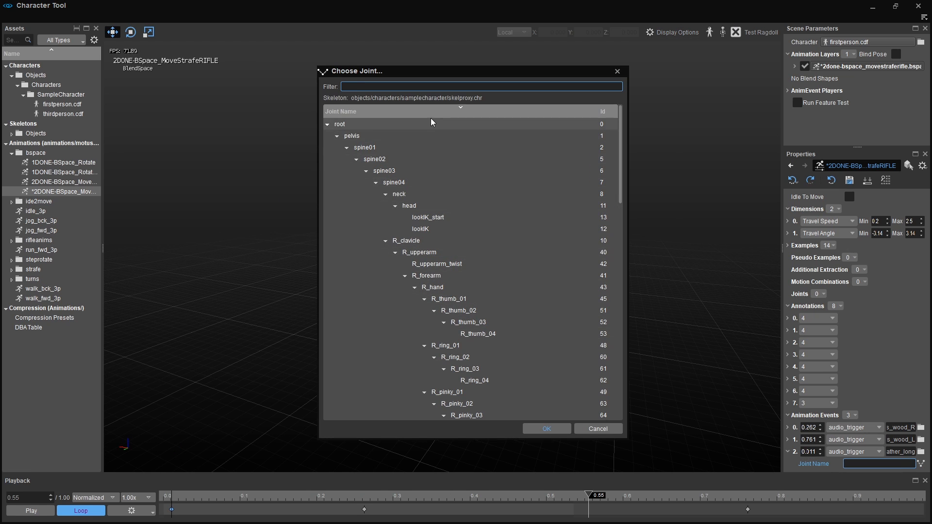
{"action": "scroll", "scroll_direction": "down", "scroll_amount": 3}
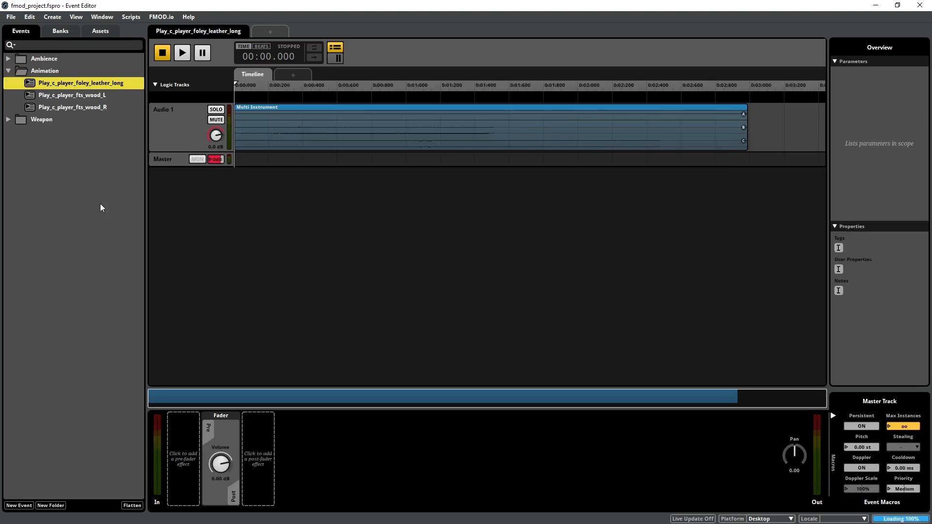
{"action": "left_click", "coordinate": [72, 95]}
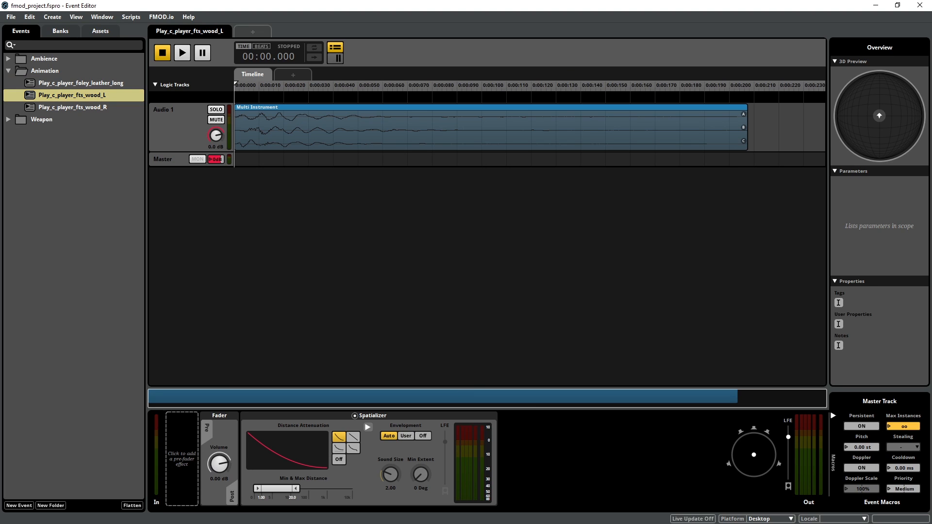
{"action": "left_click", "coordinate": [73, 107]}
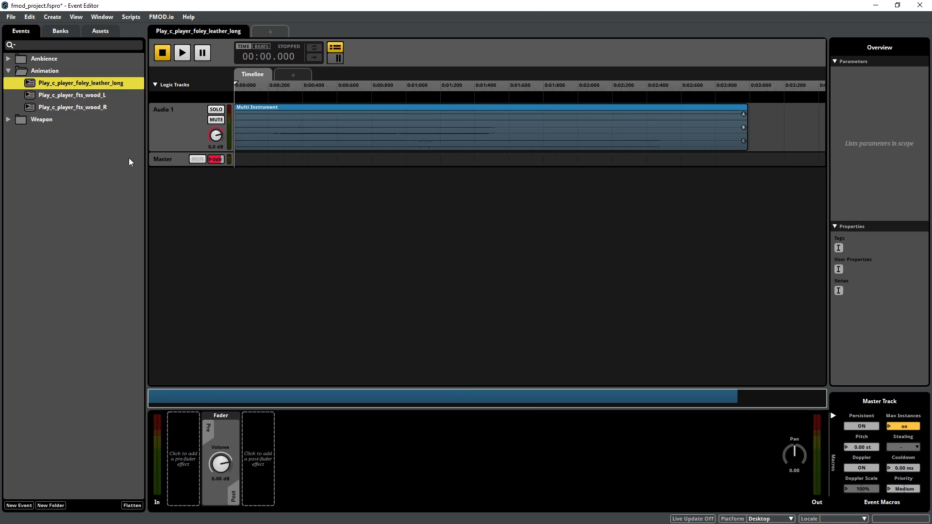
{"action": "left_click_drag", "start_coordinate": [220, 462], "coordinate": [221, 465]}
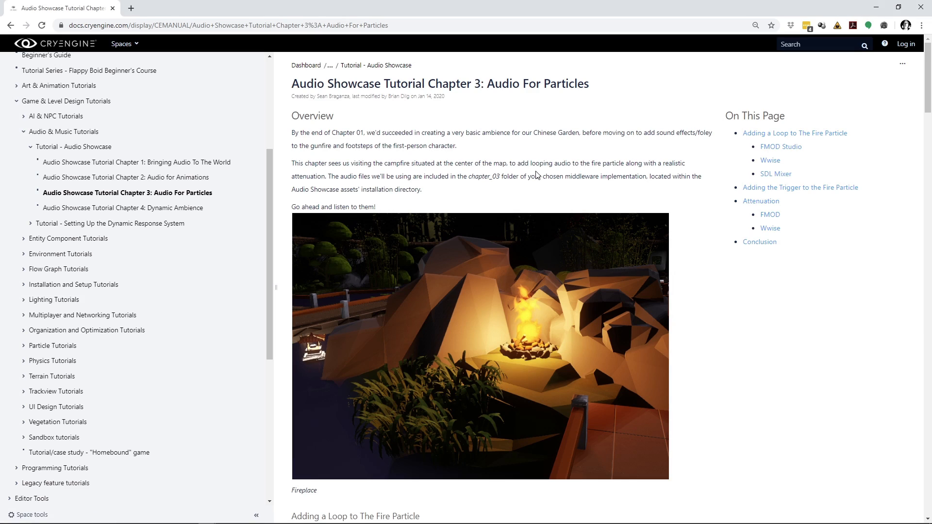
- Scroll to Chapter 2 Audio for Animations and expand the SDL Mixer Footsteps and Foley Setup section
{"action": "scroll", "scroll_direction": "down", "scroll_amount": 3}
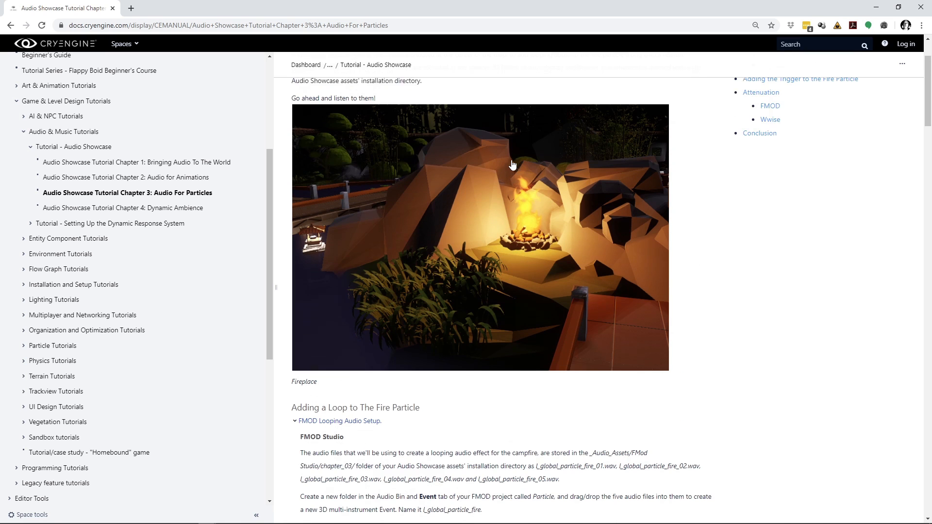
{"action": "scroll", "scroll_direction": "down", "scroll_amount": 3}
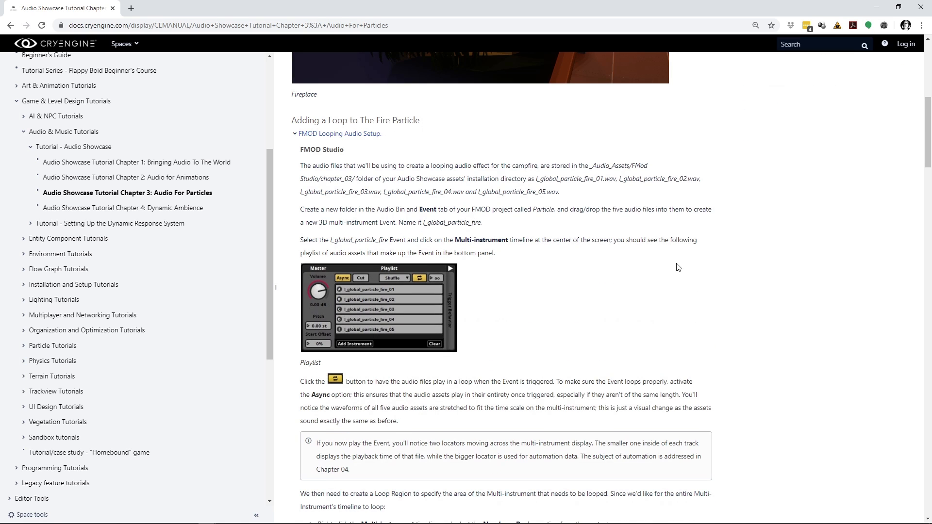
{"action": "scroll", "scroll_direction": "down", "scroll_amount": 3}
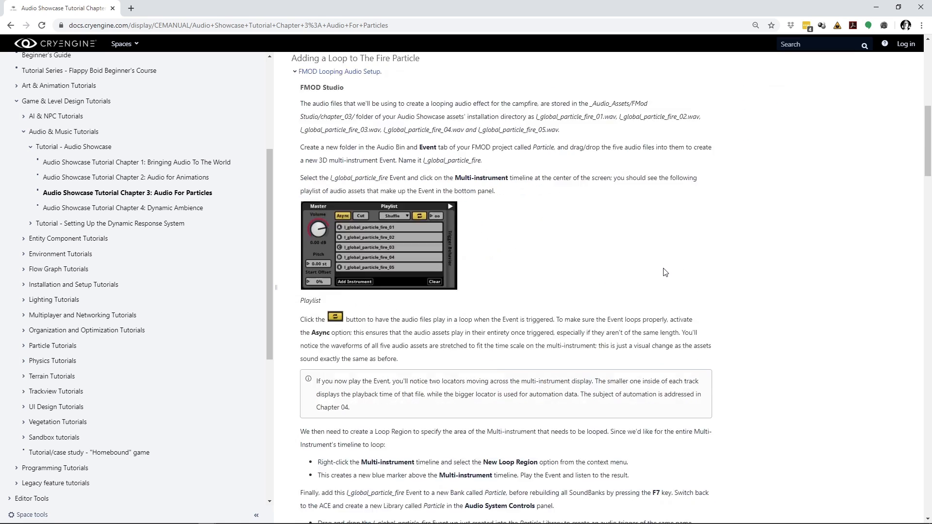
{"action": "scroll", "scroll_direction": "down", "scroll_amount": 3}
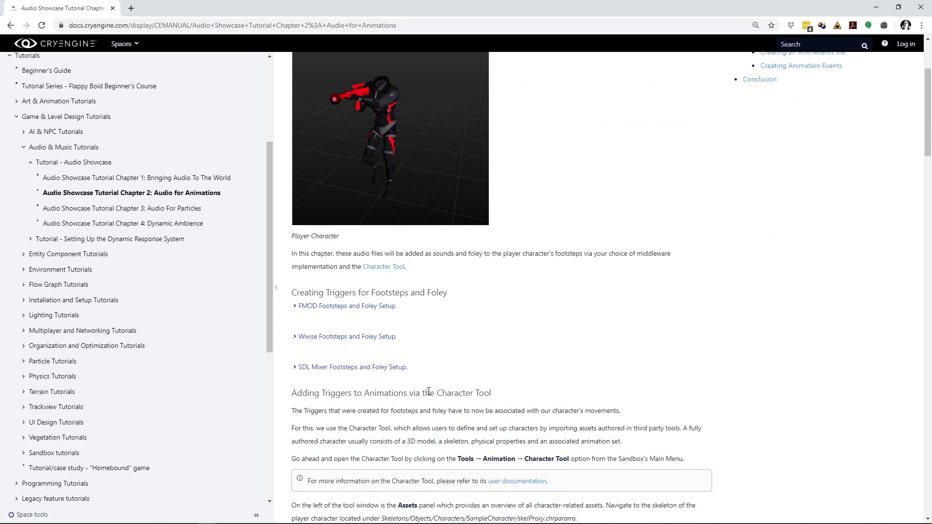
{"action": "left_click", "coordinate": [352, 367]}
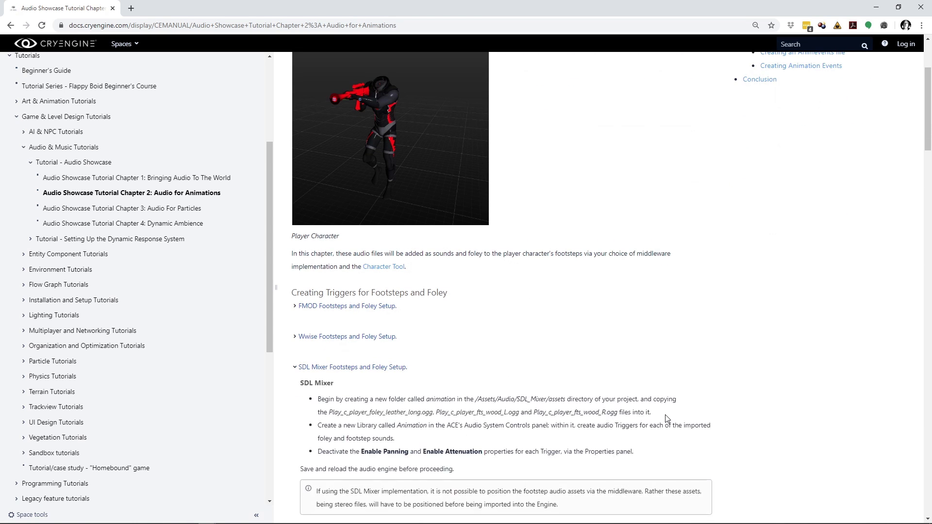